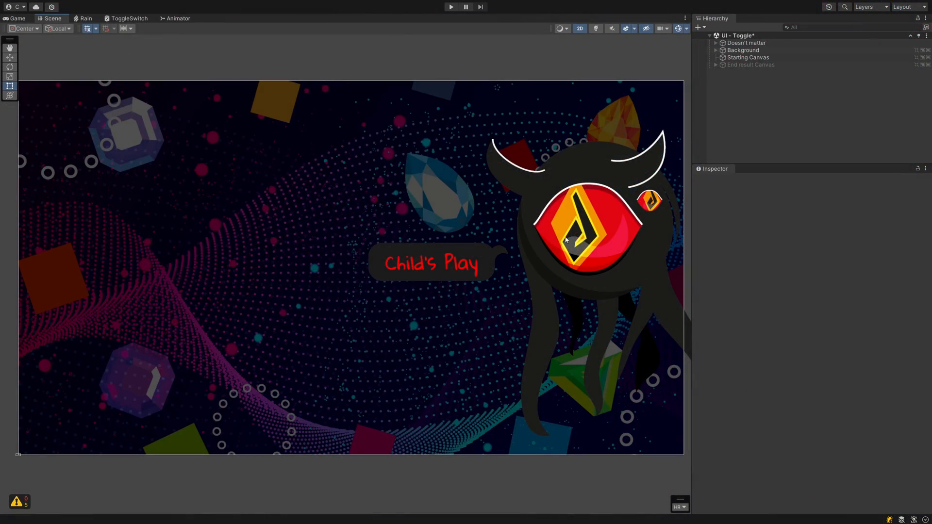
# Create a new UI Toggle as a child of Starting Canvas via its context menu.
pyautogui.click(747, 58)
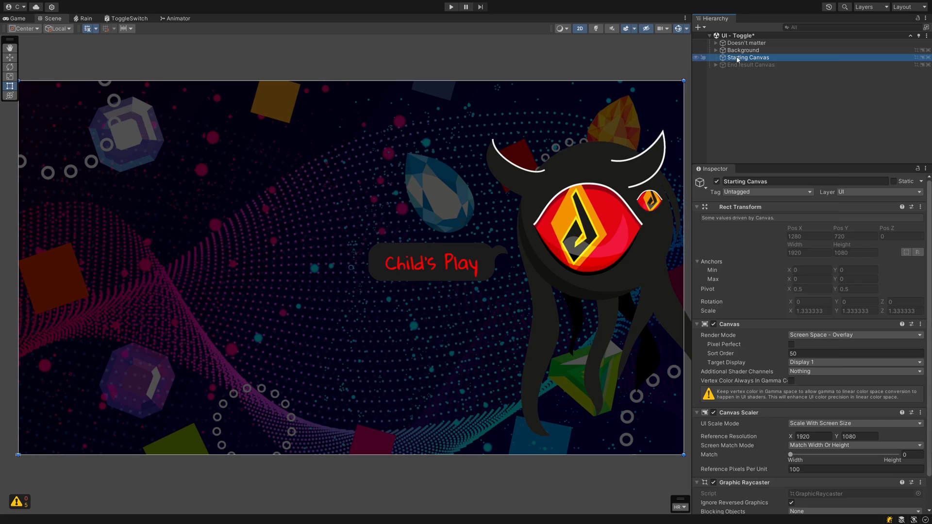
pyautogui.rightClick(746, 57)
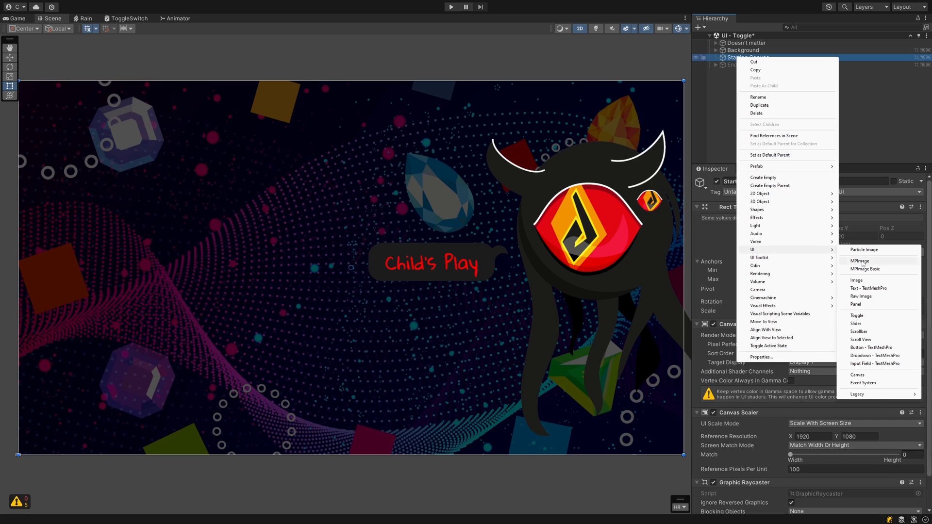
pyautogui.click(856, 316)
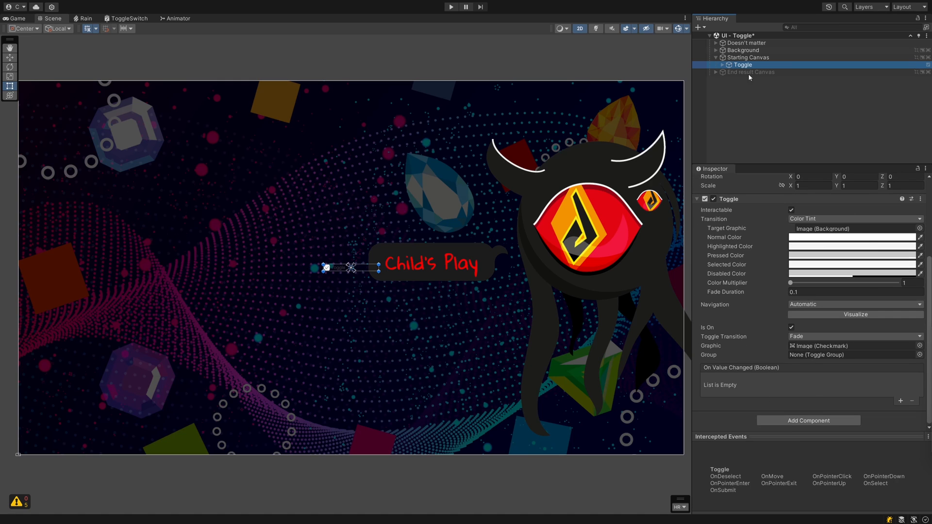
# Set the Label font size to 60 and enlarge the checkbox Background with an anchor preset.
pyautogui.click(755, 72)
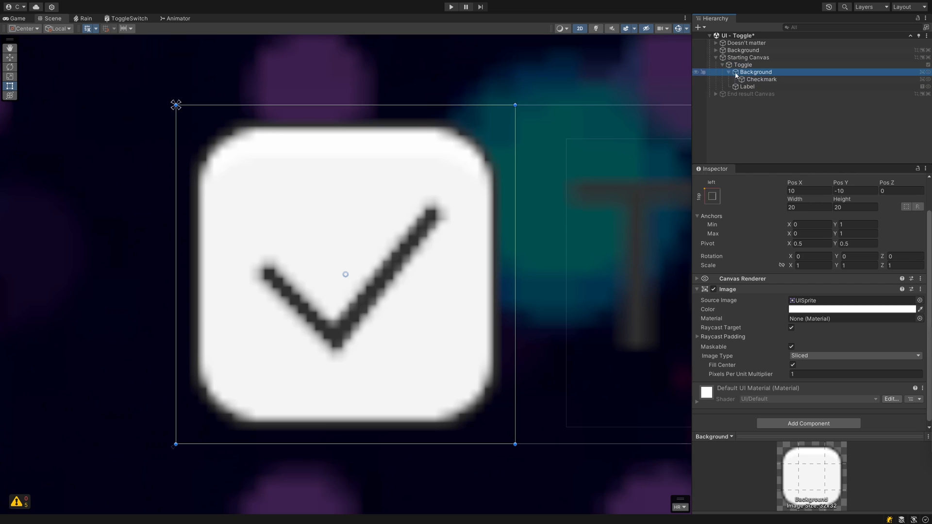
pyautogui.click(761, 79)
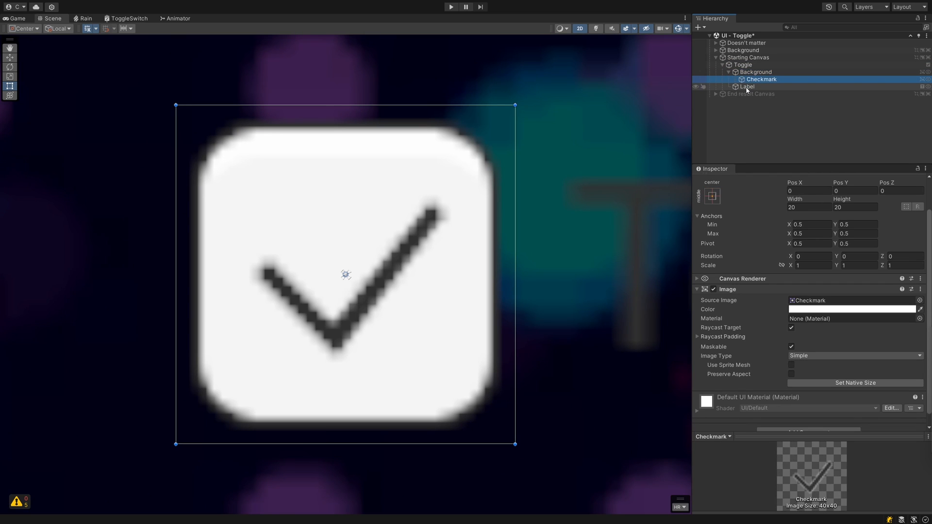
pyautogui.click(746, 86)
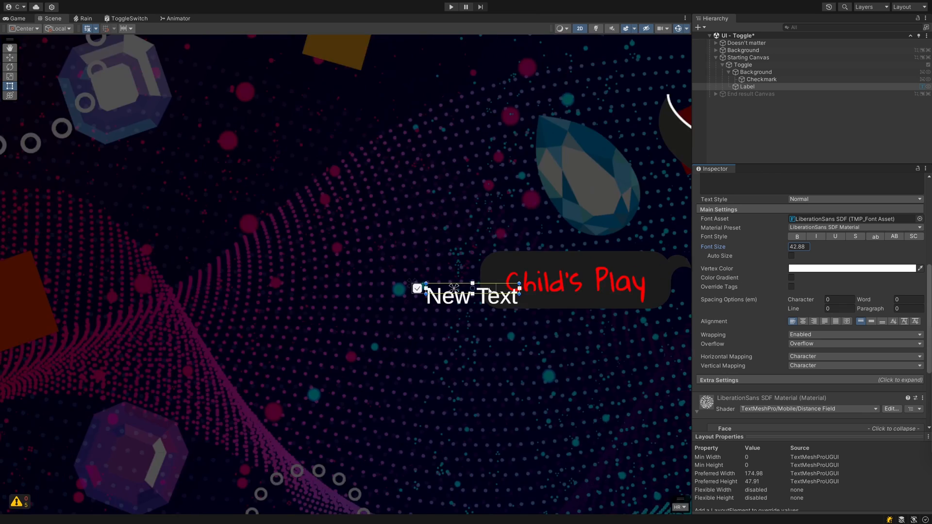
pyautogui.click(757, 72)
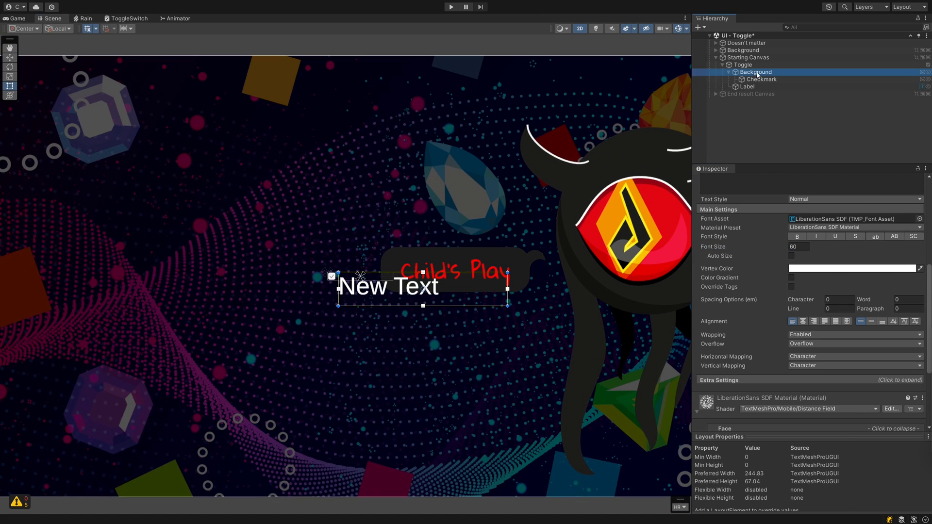
pyautogui.click(741, 64)
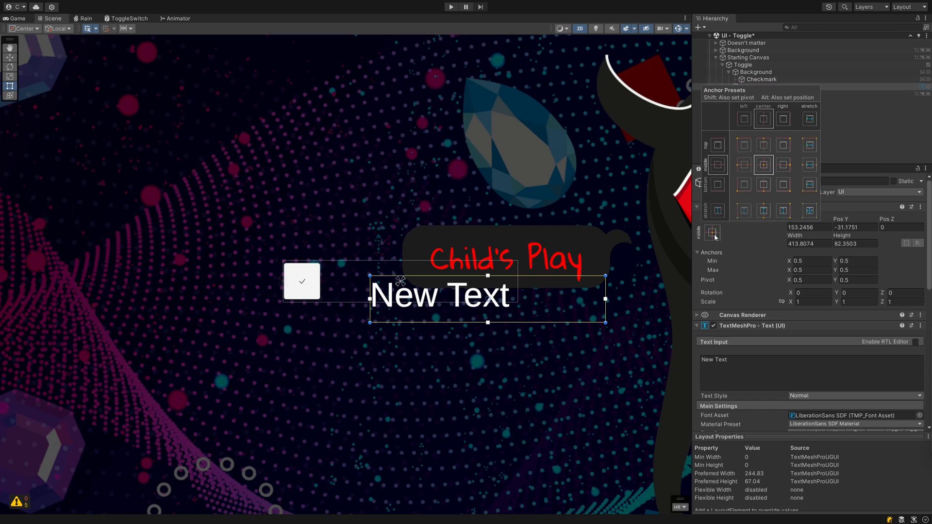
pyautogui.click(761, 79)
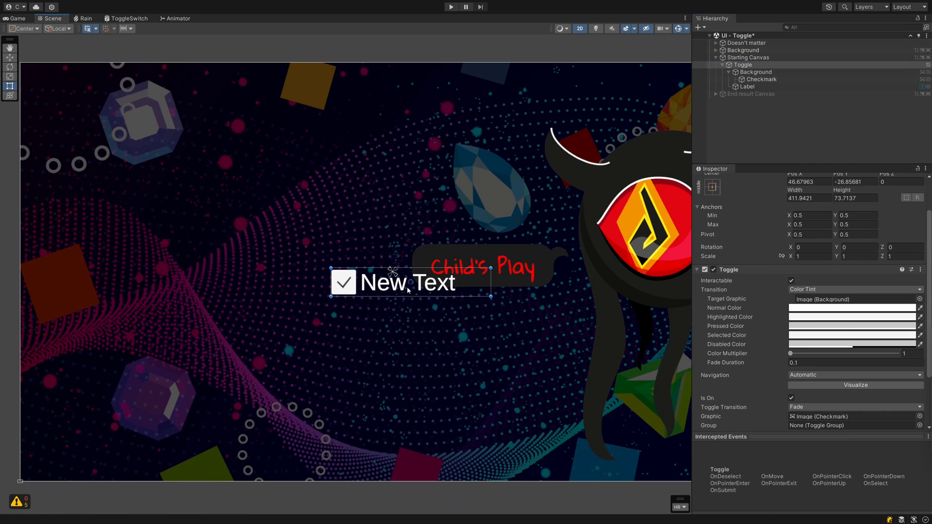
# Drag the toggle left of the speech balloon and enter Play mode.
pyautogui.moveTo(409, 283); pyautogui.dragTo(266, 257)
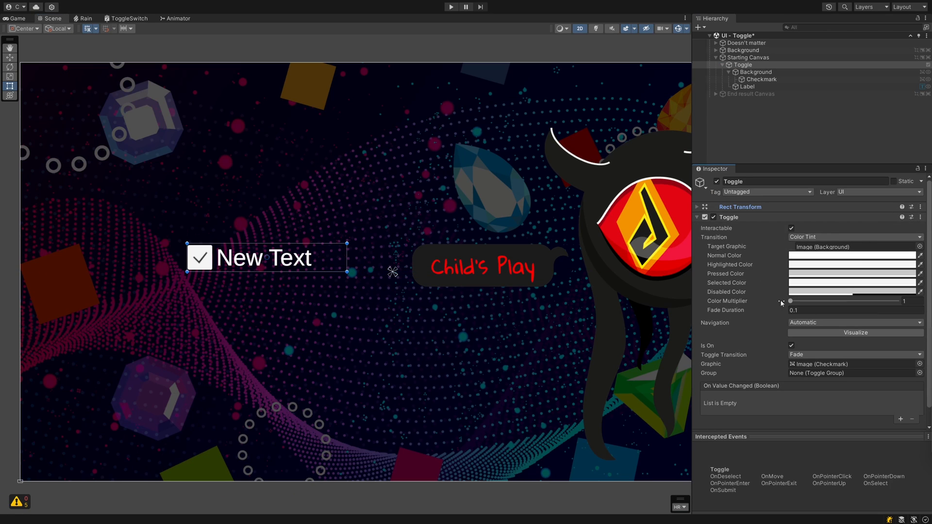
pyautogui.moveTo(809, 306)
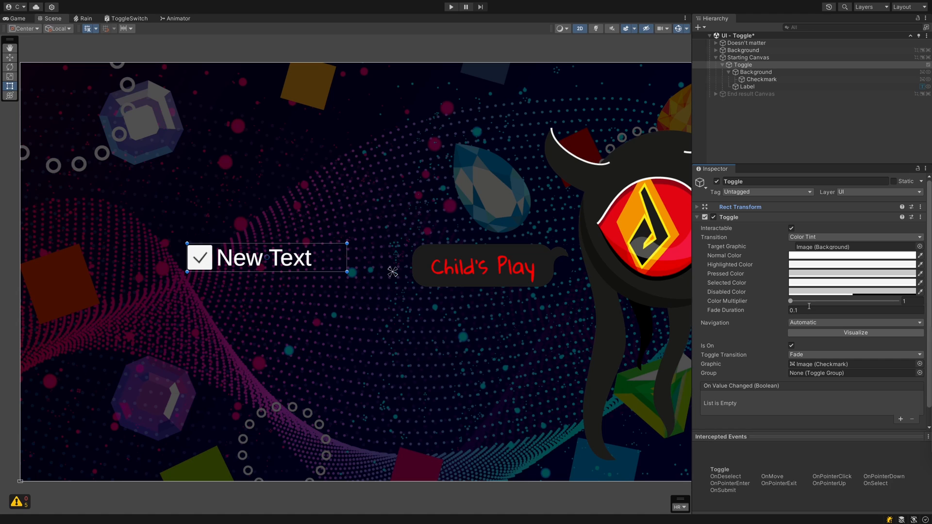
pyautogui.click(450, 7)
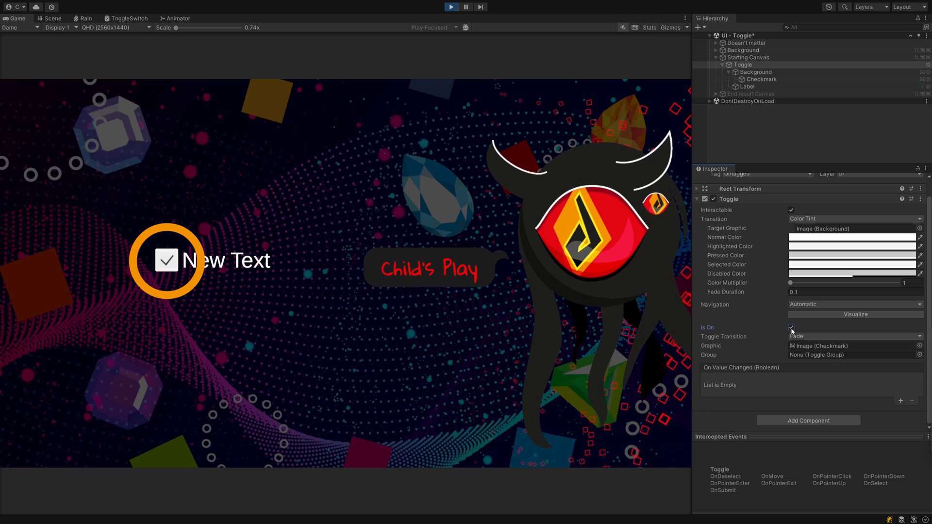
# Untick the checkbox in Play mode, keep Fade as transition, then stop Play.
pyautogui.click(854, 336)
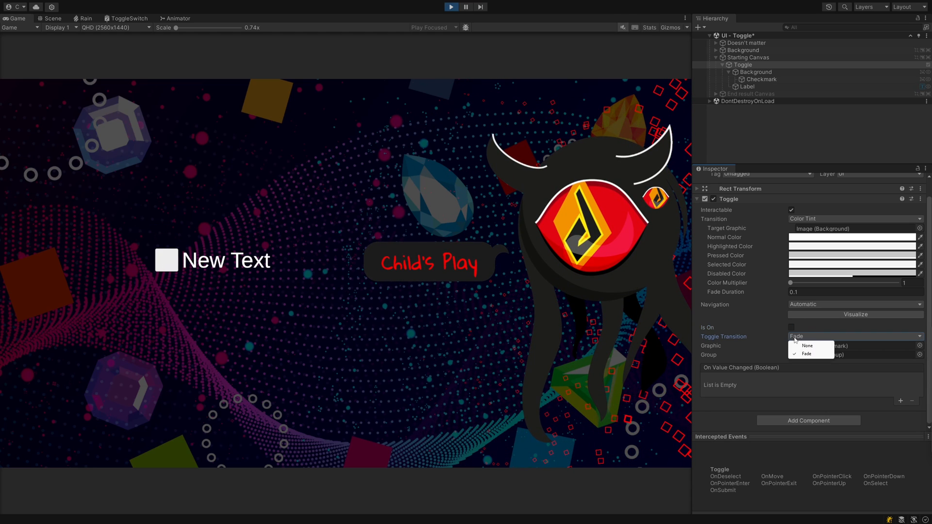
pyautogui.click(805, 353)
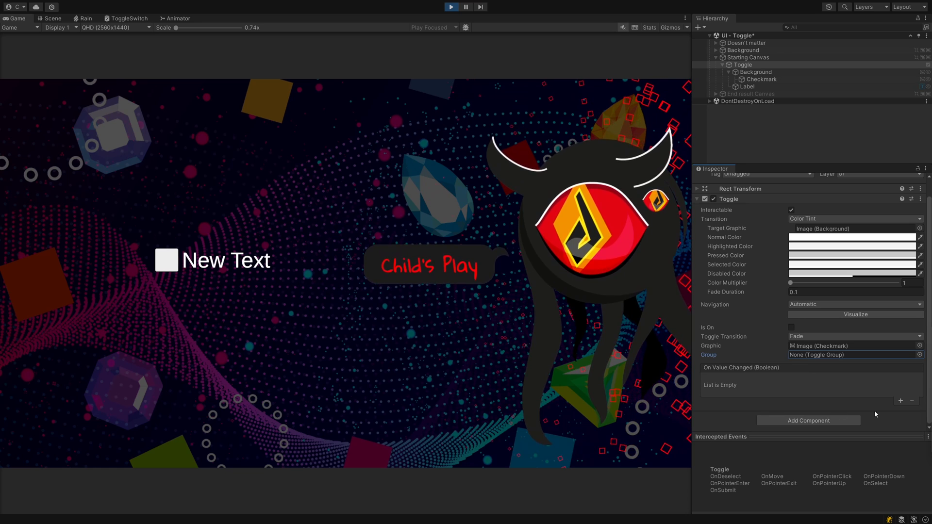
pyautogui.click(901, 401)
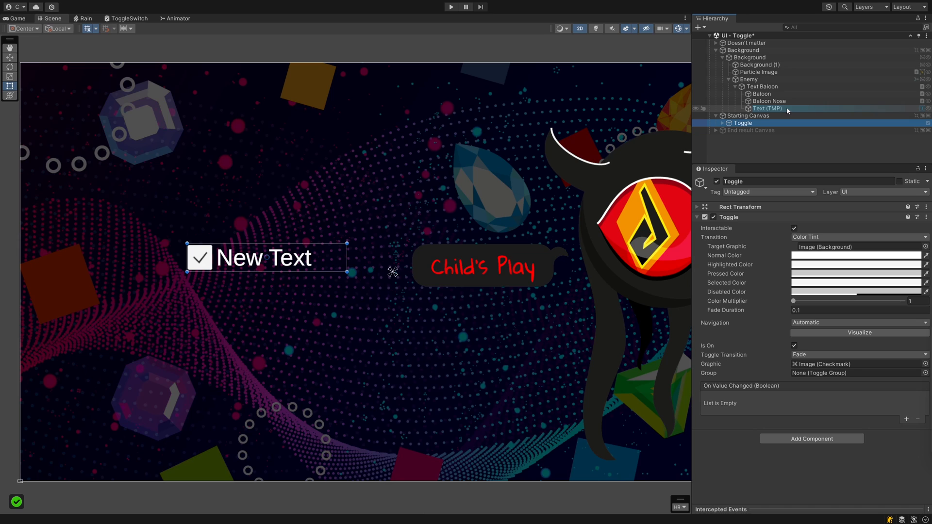
# Set Toggle Functionality's message to 'First Entry', hook SendMessage to On Value Changed, and play.
pyautogui.click(767, 108)
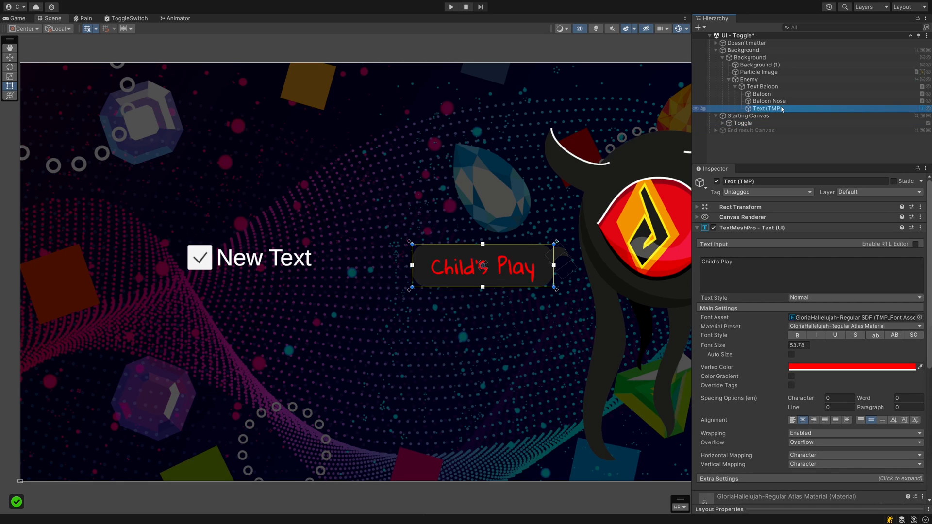
pyautogui.click(742, 123)
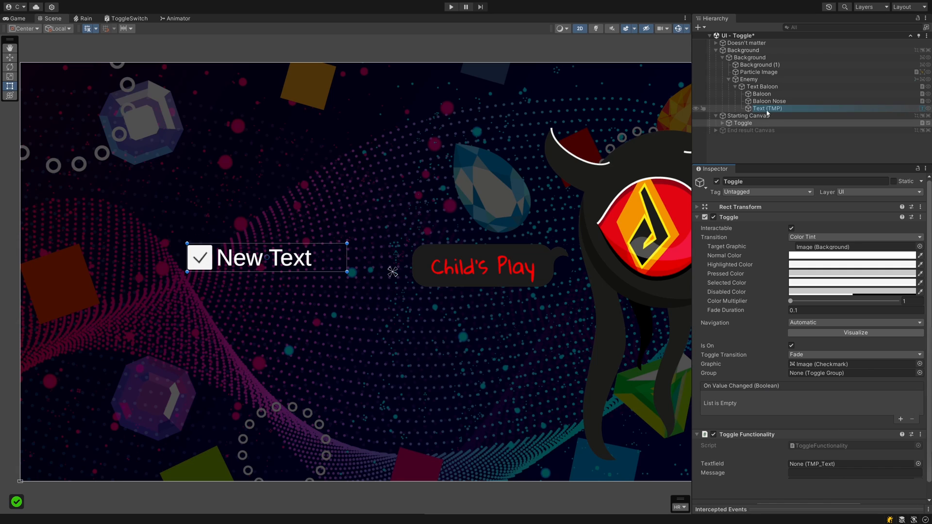
pyautogui.click(851, 464)
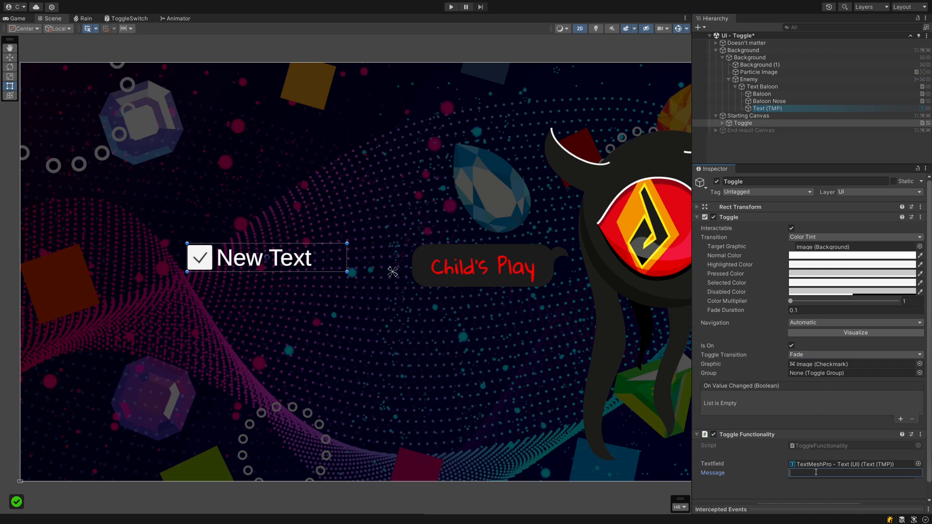
pyautogui.write('First')
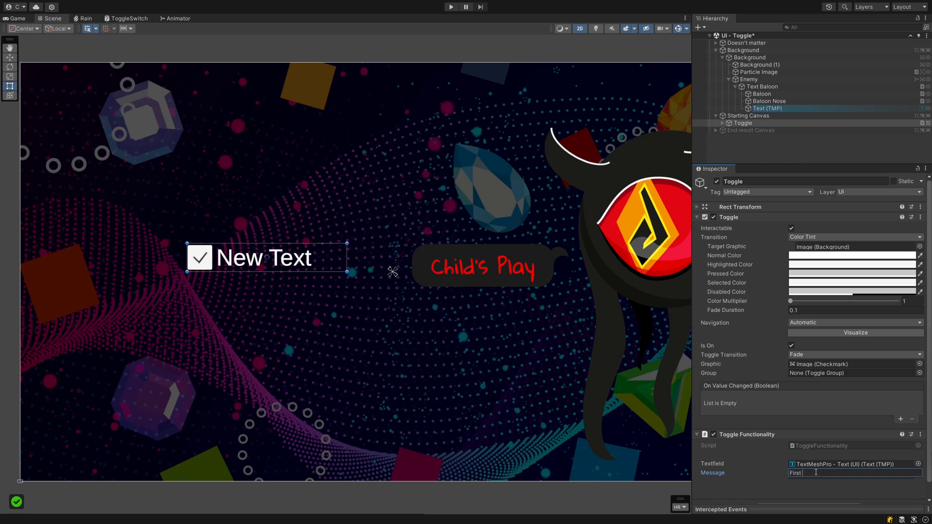
pyautogui.write('Entry')
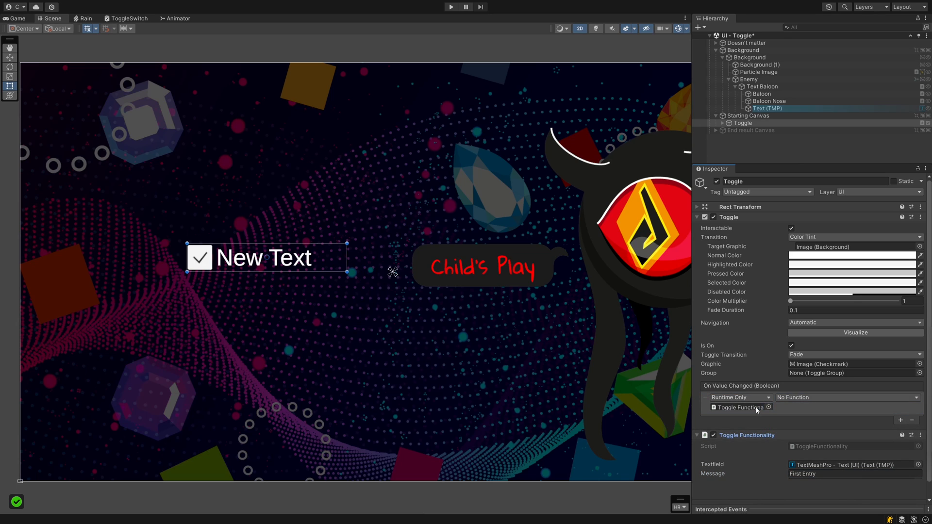
pyautogui.click(850, 397)
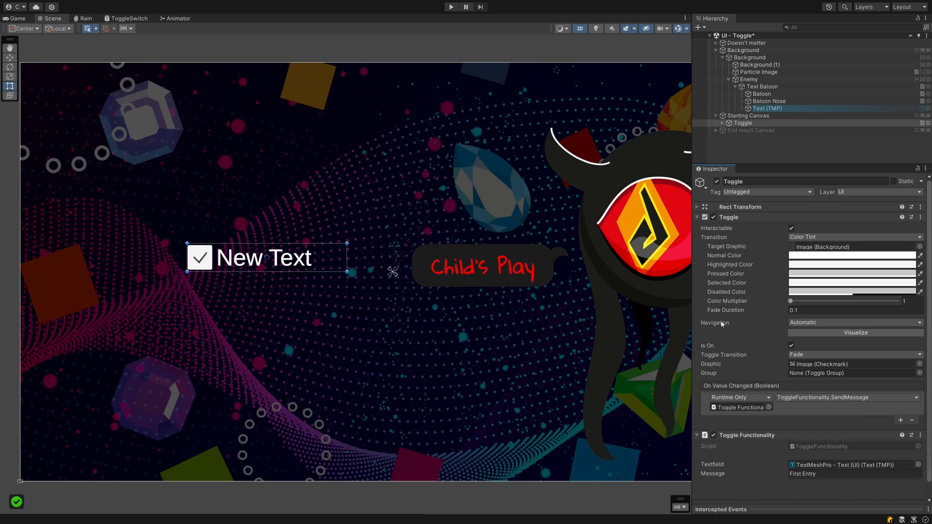
pyautogui.click(450, 7)
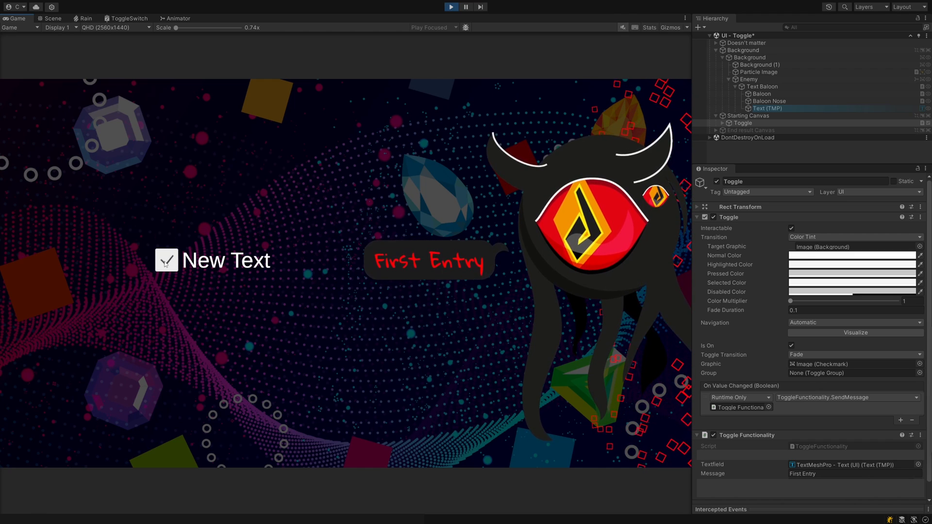
# Switch the toggle off and back on in Play mode to check the balloon text.
pyautogui.click(166, 260)
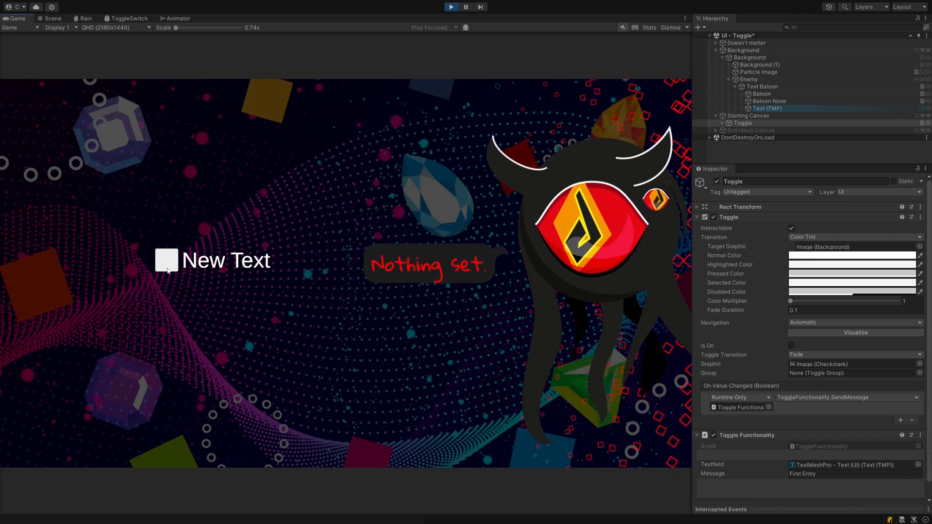
pyautogui.click(166, 260)
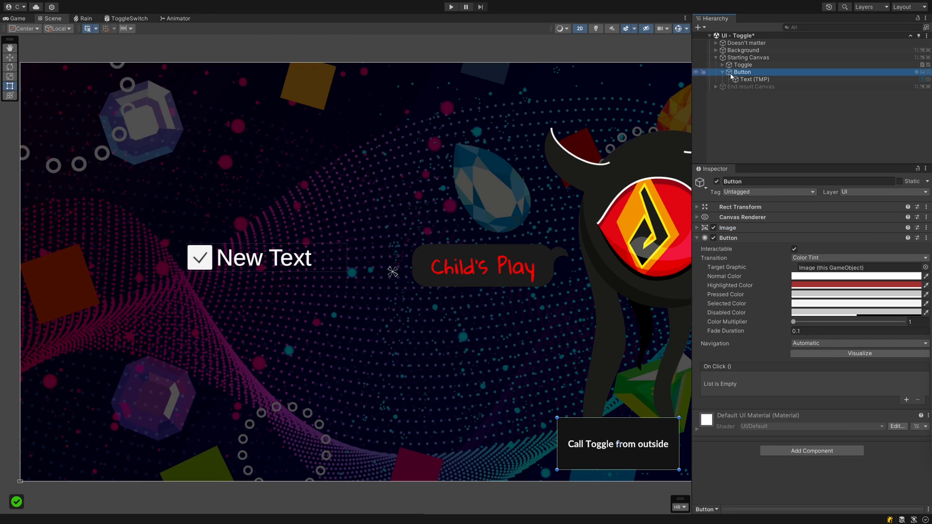
# Add an On Click entry calling ToggleValueThroughScript, link Toggle Functionality's Toggle field, and play.
pyautogui.click(753, 79)
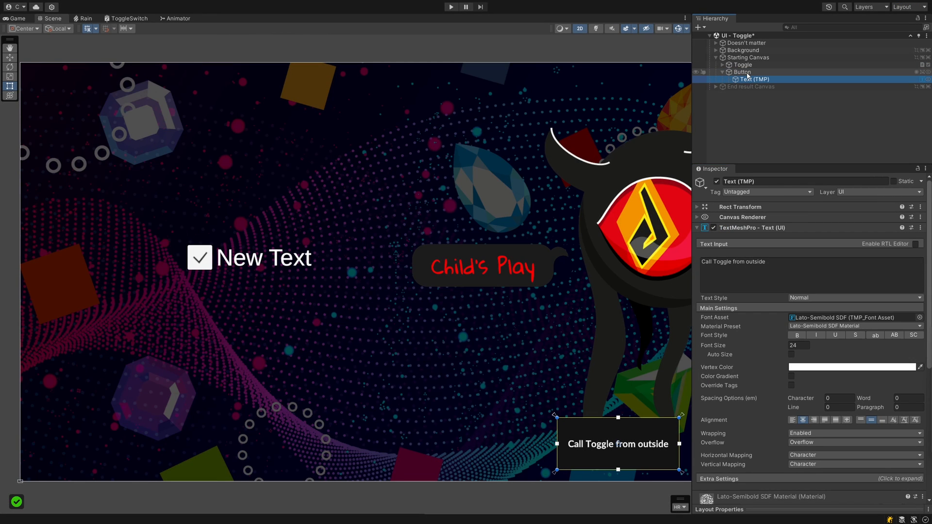
pyautogui.click(741, 72)
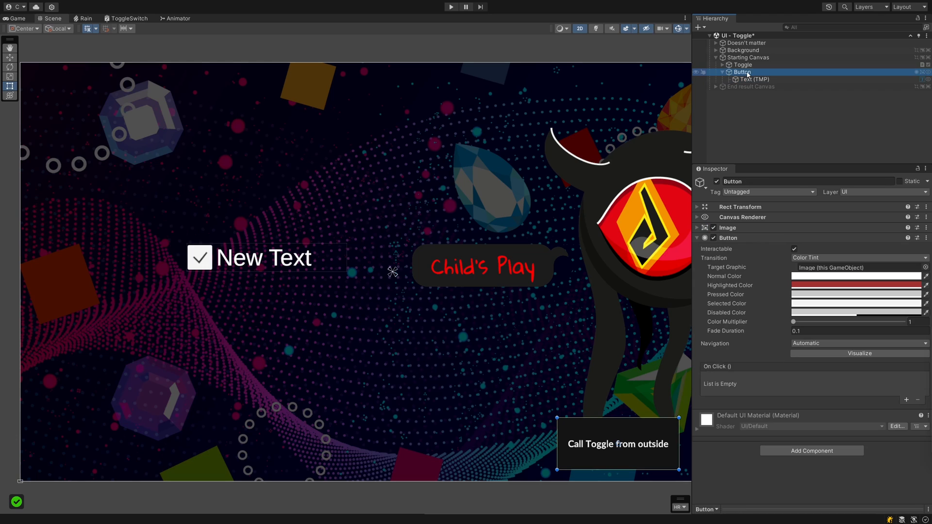
pyautogui.click(906, 400)
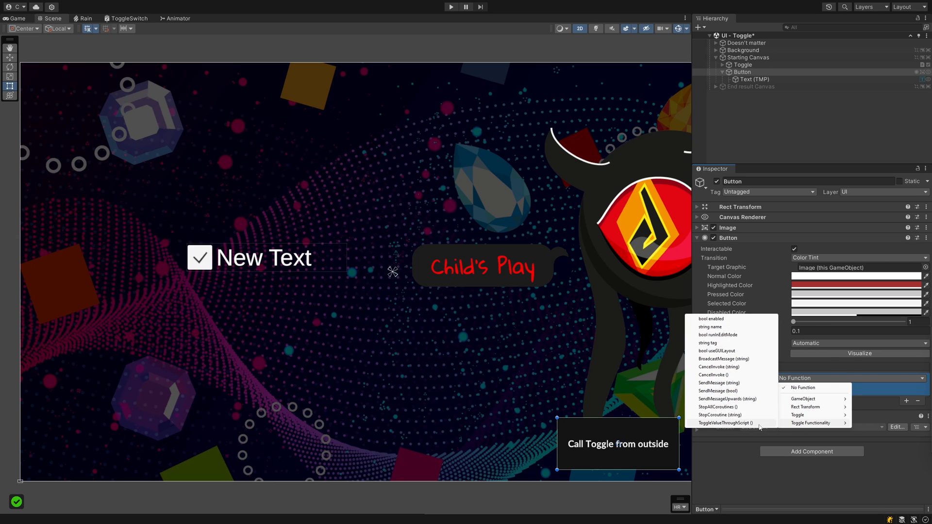
pyautogui.click(742, 64)
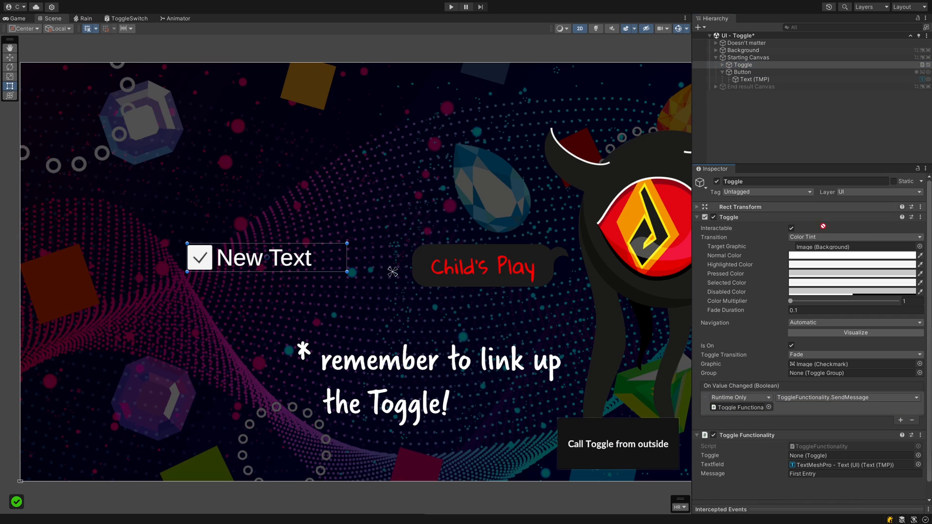
pyautogui.click(853, 455)
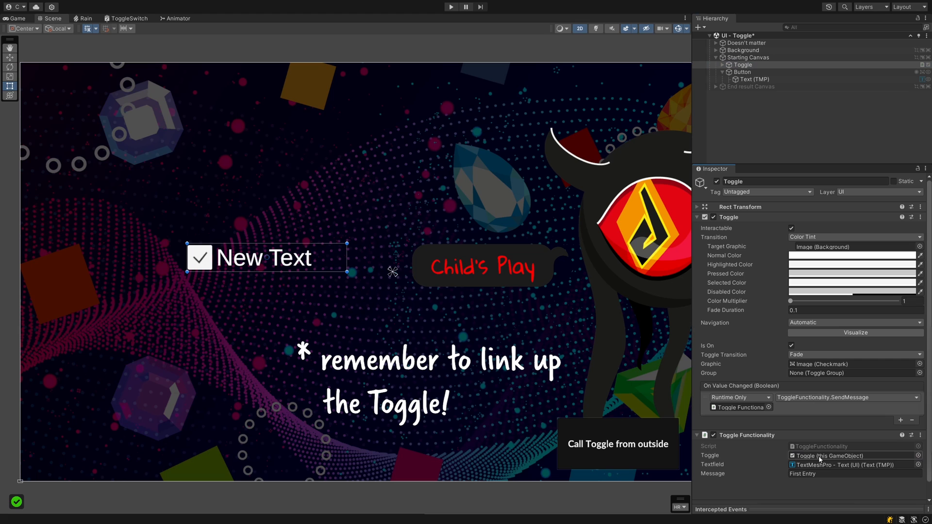
pyautogui.click(451, 6)
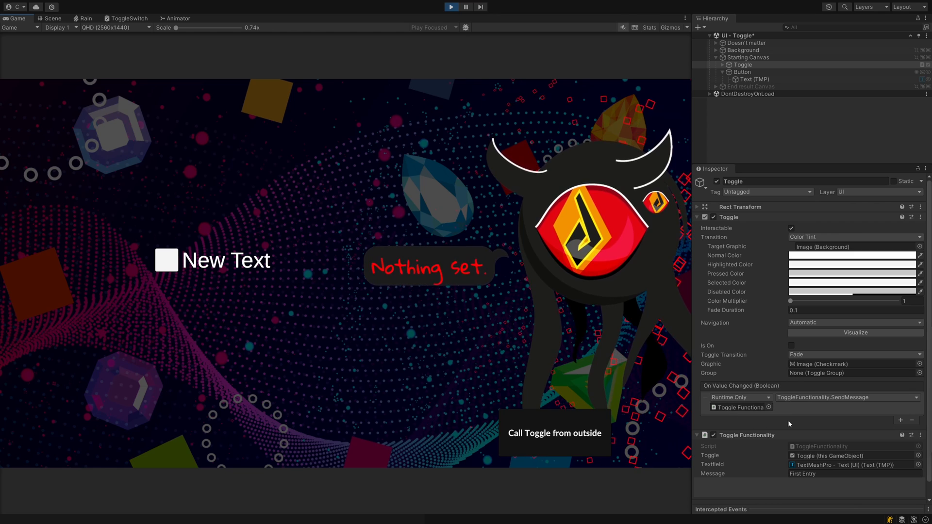
# Add another listener entry to the toggle's On Value Changed event.
pyautogui.click(901, 420)
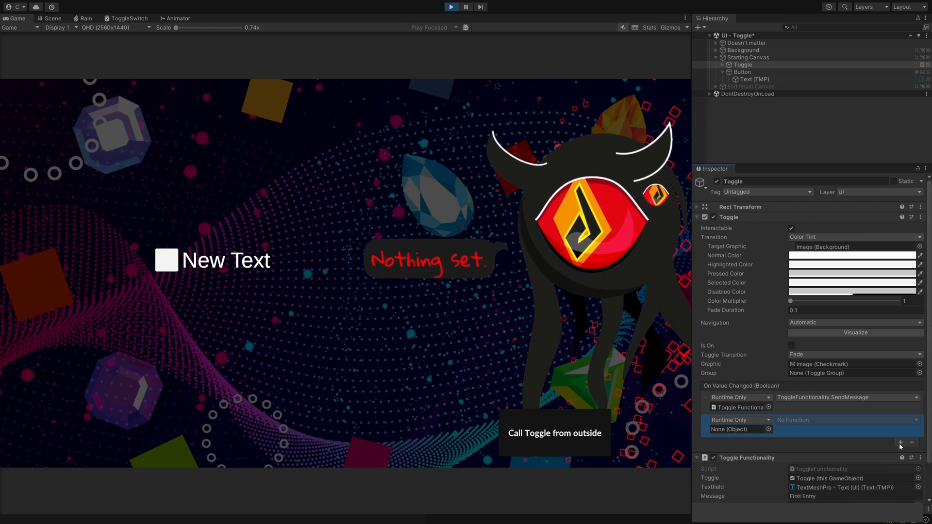
pyautogui.click(900, 443)
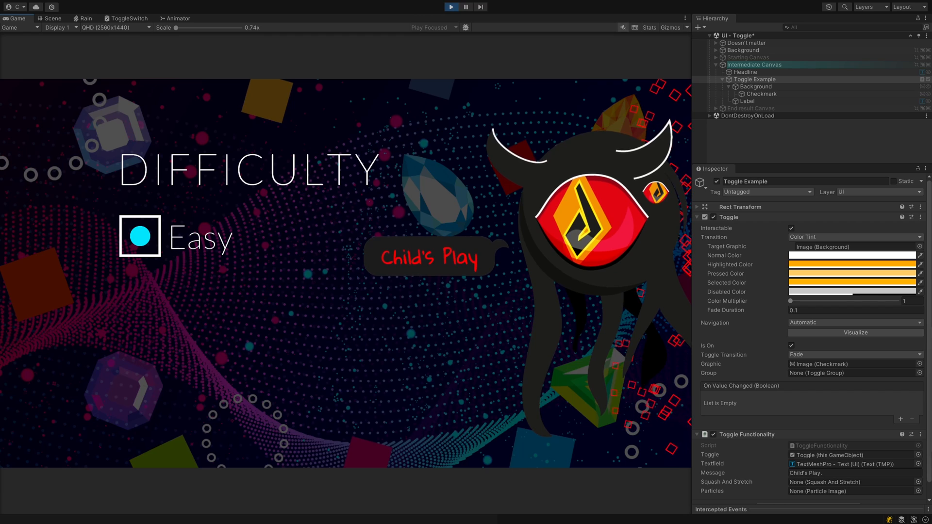
# Click Easy, Moderate and Hard in Play mode, testing exclusivity and Allow Switch Off.
pyautogui.click(139, 236)
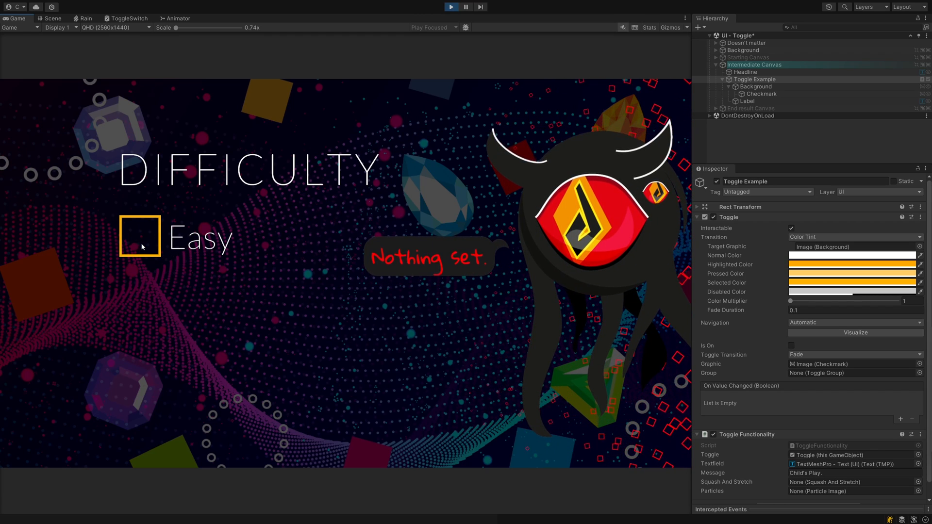
pyautogui.click(140, 235)
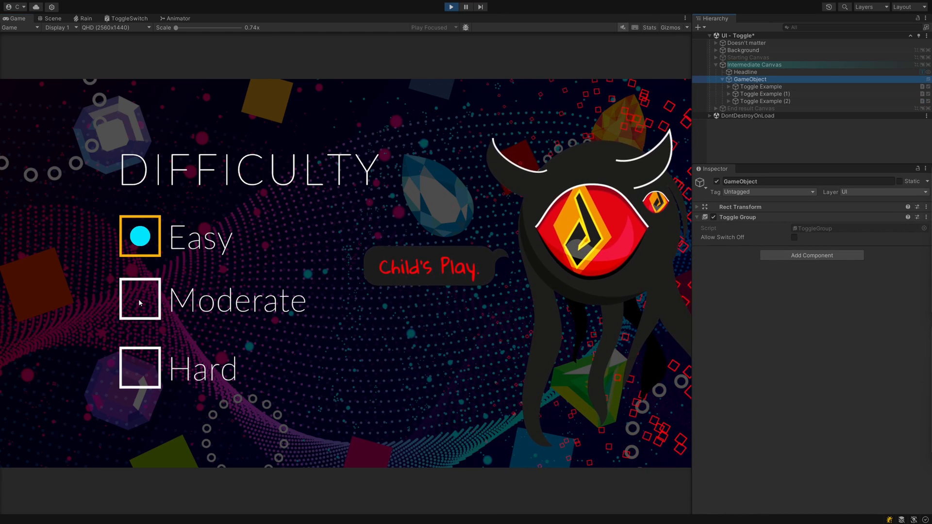
pyautogui.click(140, 299)
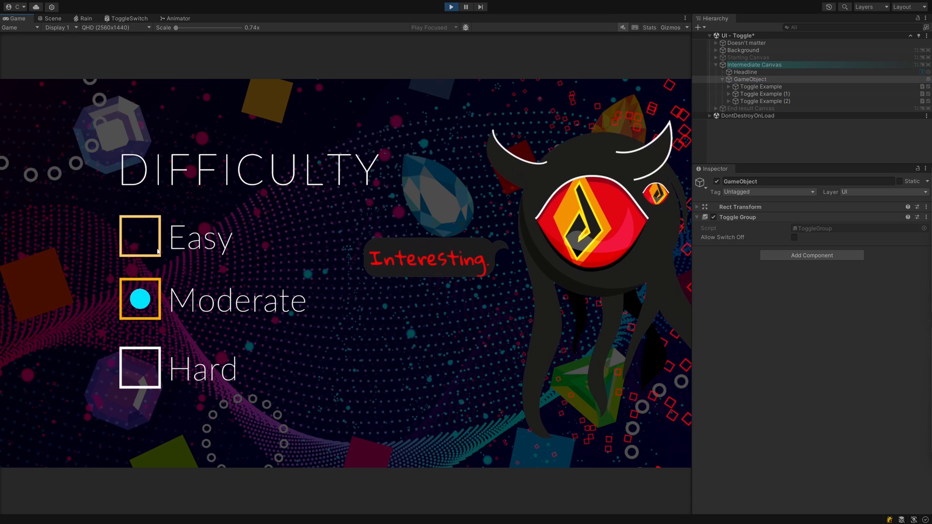
pyautogui.click(139, 367)
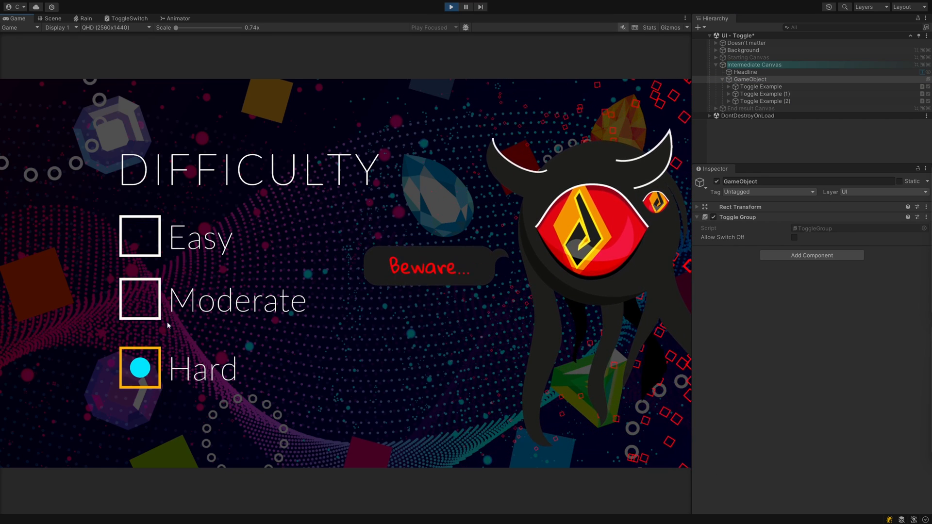
pyautogui.click(140, 236)
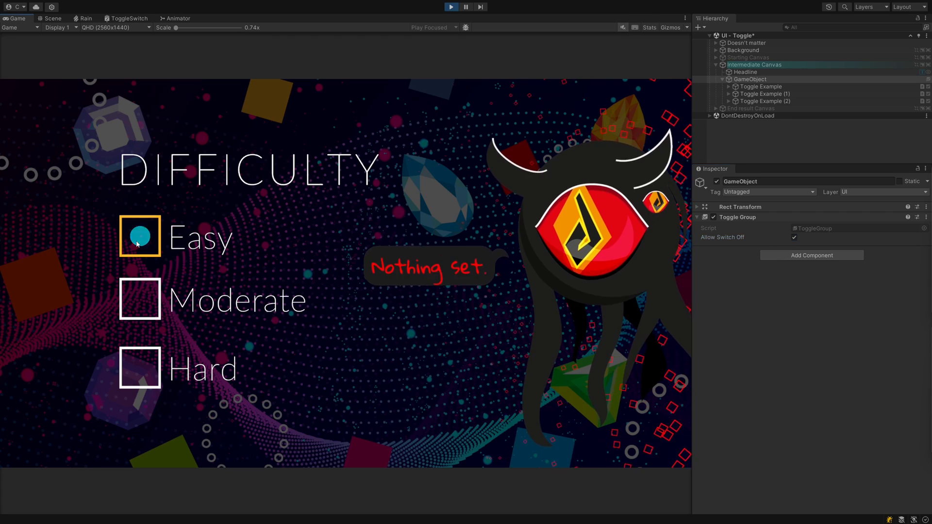
pyautogui.click(140, 300)
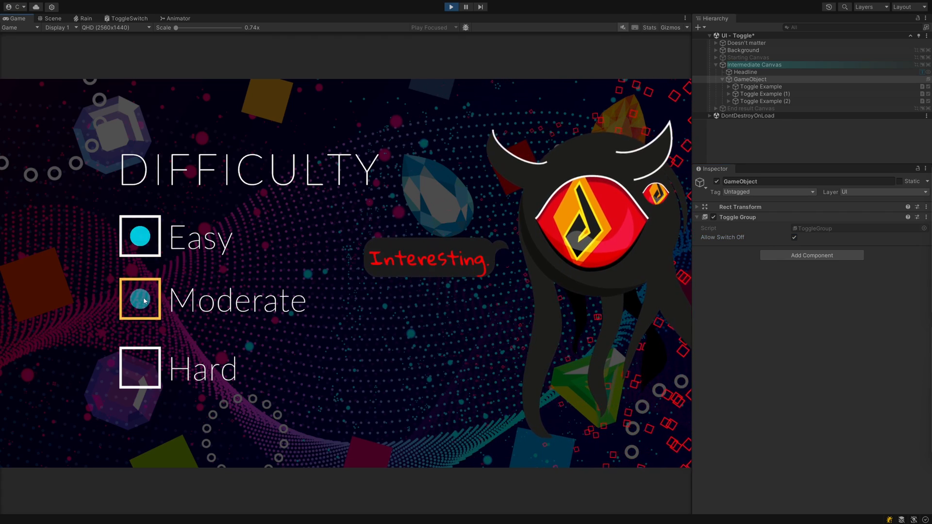
pyautogui.click(140, 236)
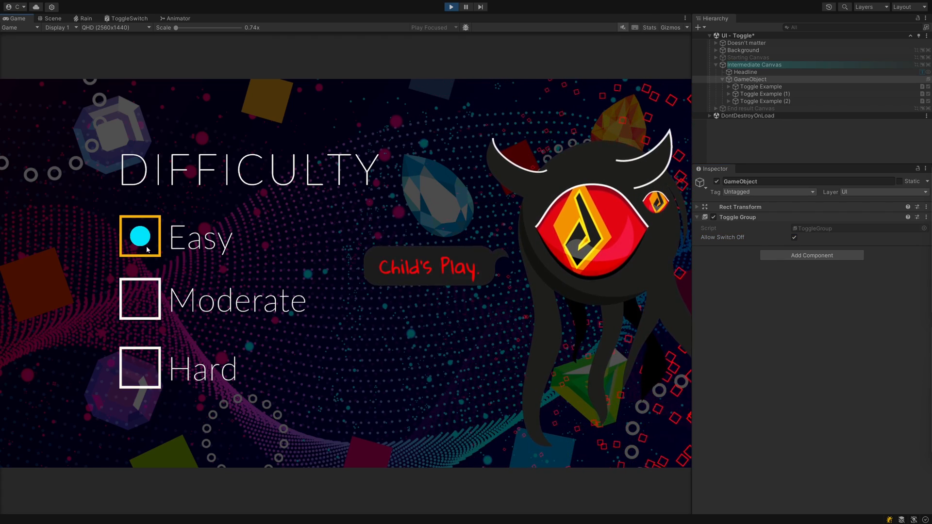
pyautogui.rightClick(755, 79)
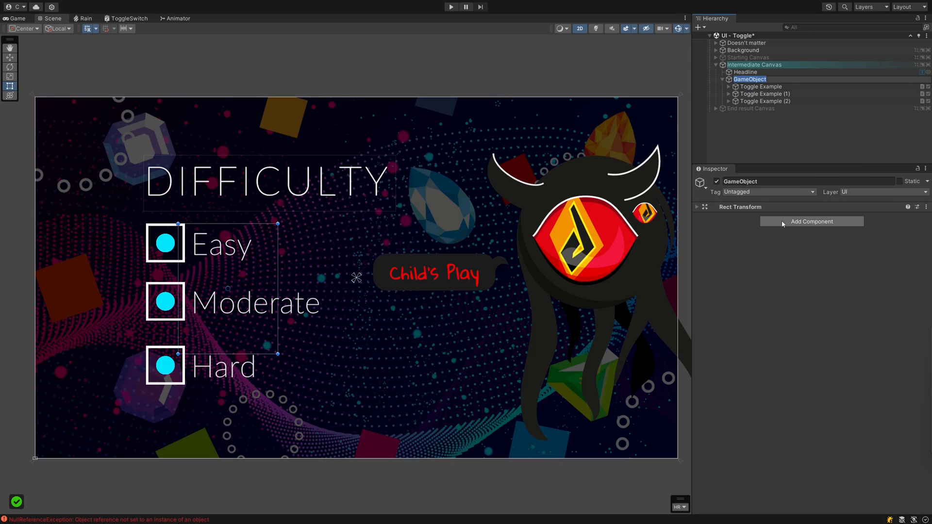
# Add a Toggle Group component to GameObject, assign it as Group for all three toggles, and play.
pyautogui.click(810, 221)
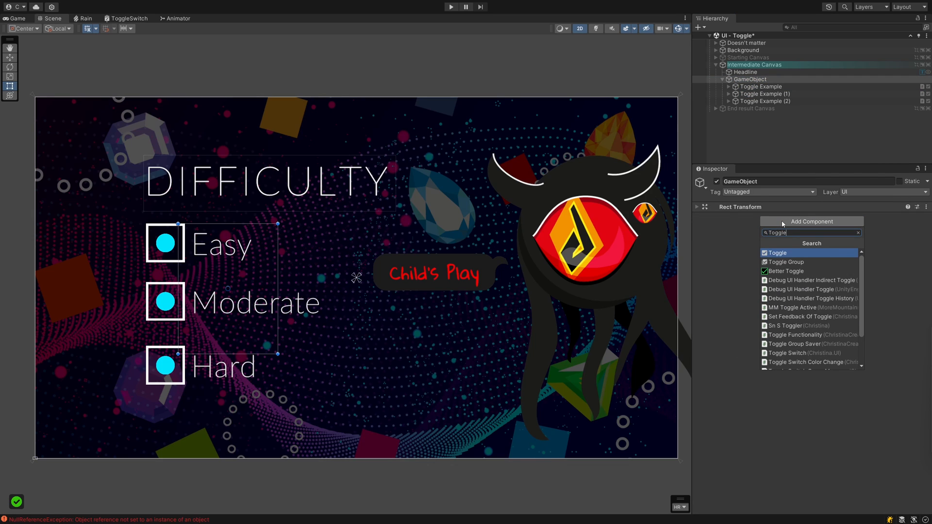
pyautogui.click(785, 262)
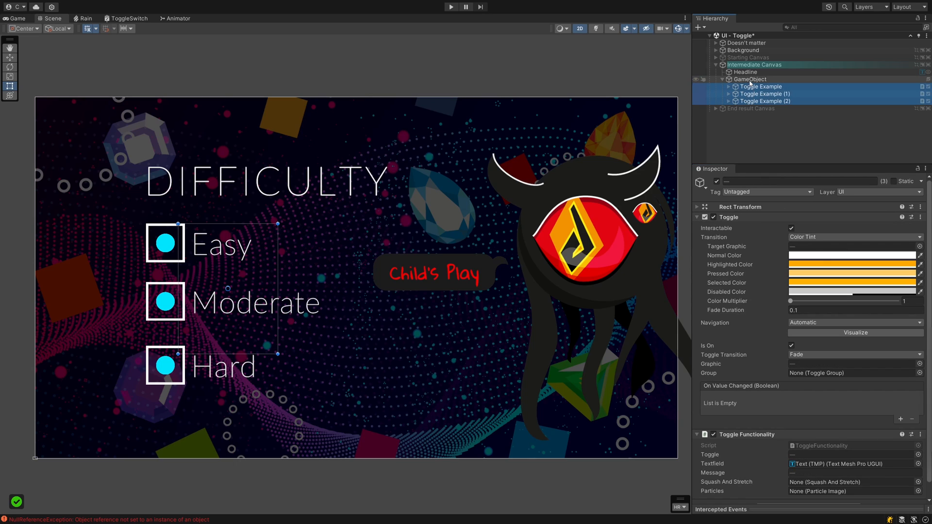
pyautogui.click(850, 372)
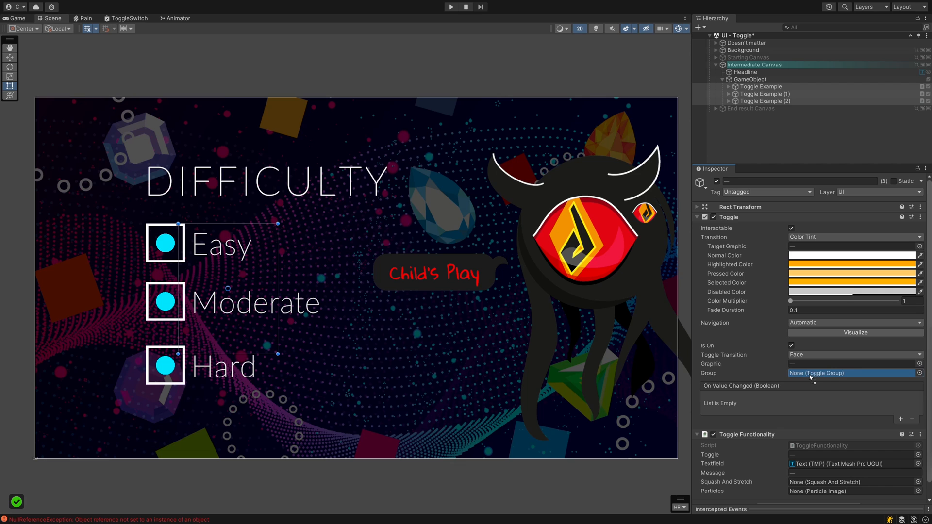
pyautogui.click(451, 7)
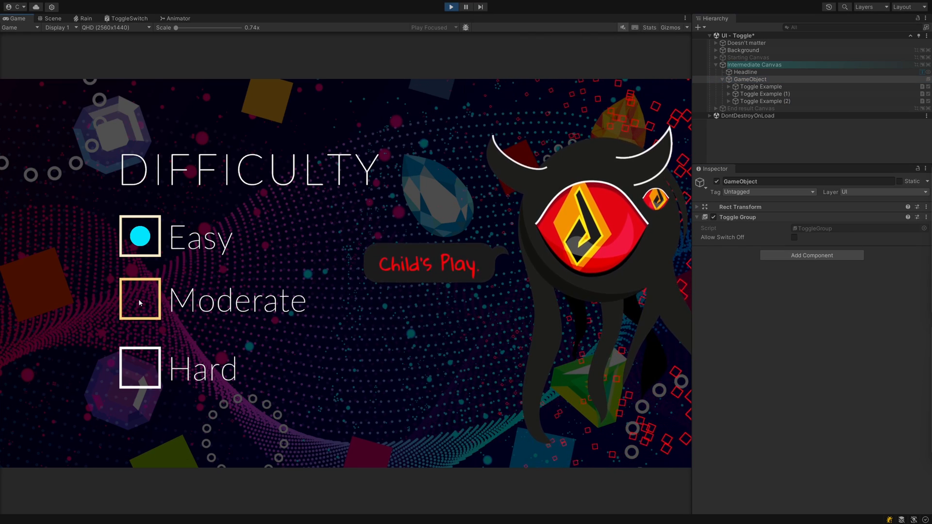
pyautogui.click(139, 300)
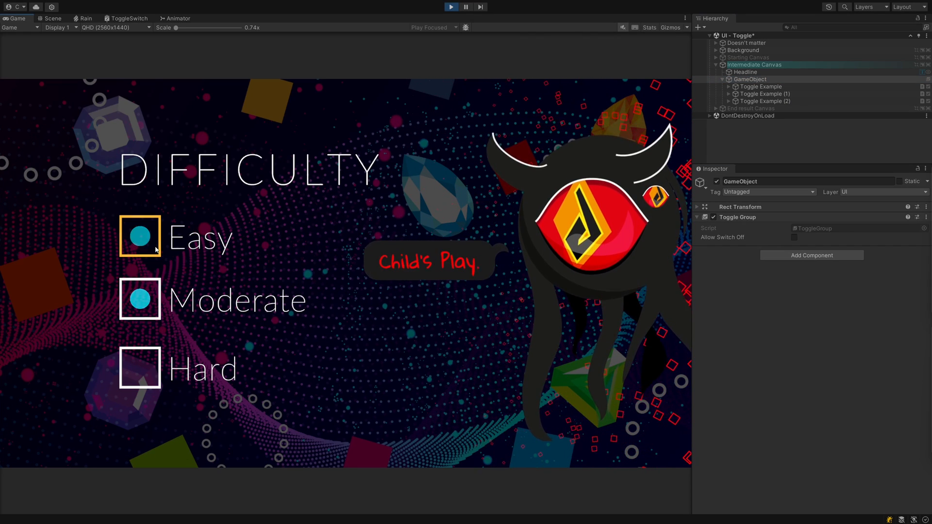
pyautogui.click(140, 367)
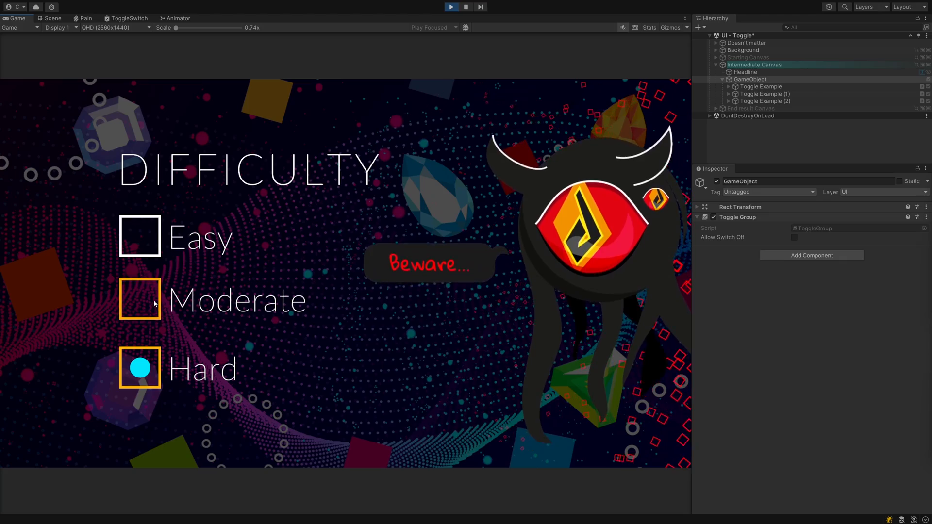
pyautogui.click(140, 236)
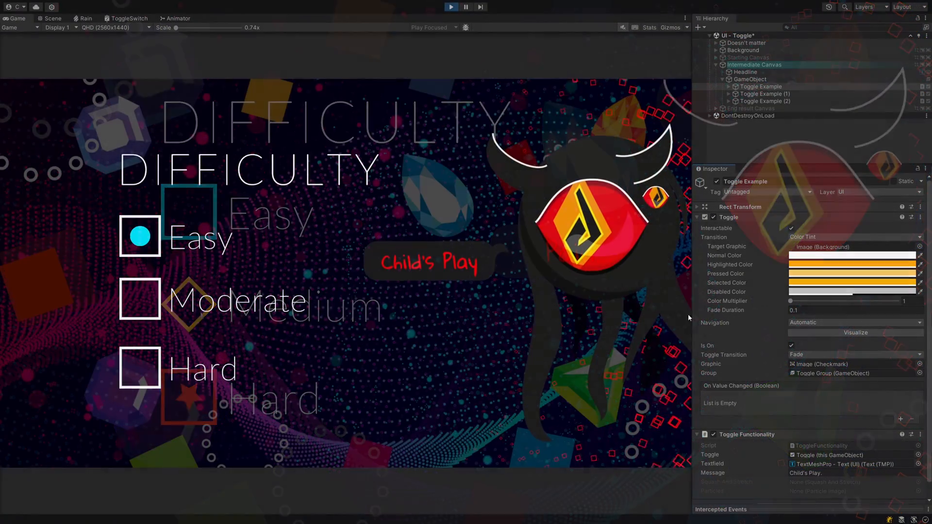
# Switch the running menu between Moderate and Easy a few times to watch the balloon, then end the play test.
pyautogui.click(140, 300)
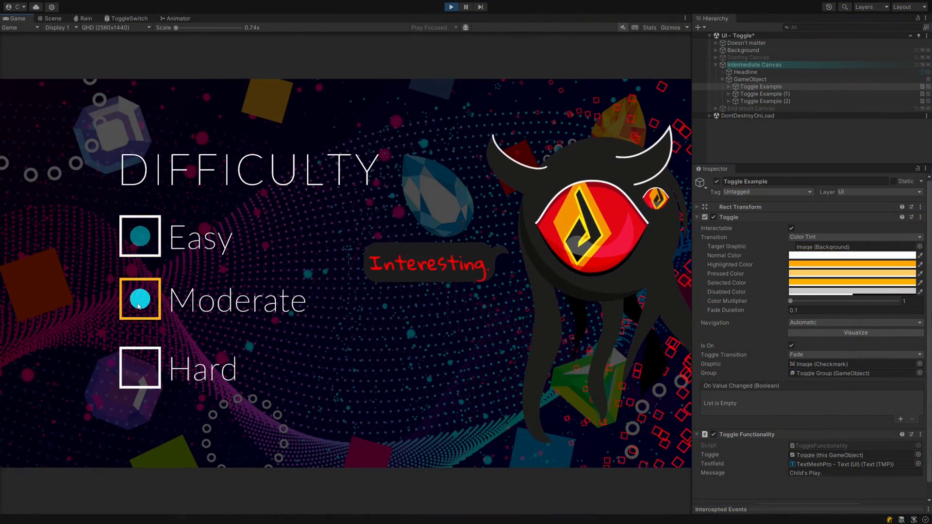
pyautogui.click(140, 237)
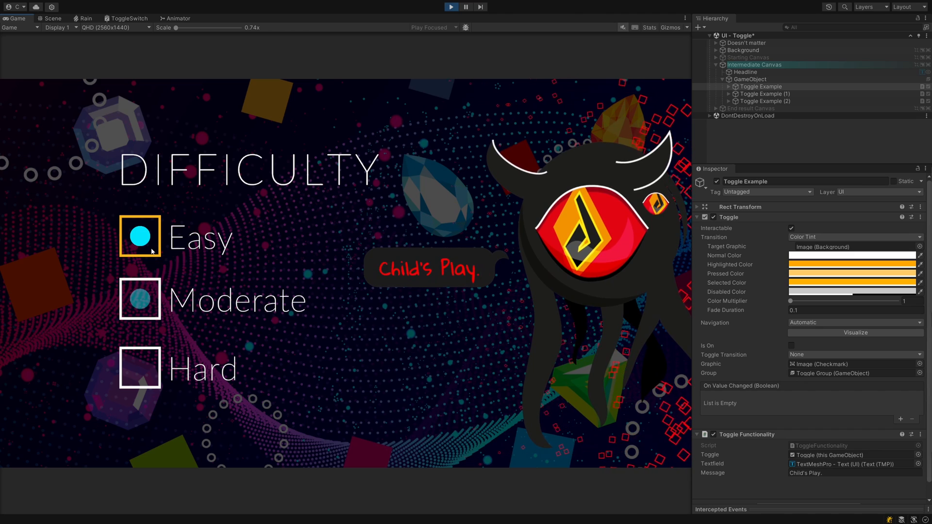
pyautogui.click(140, 299)
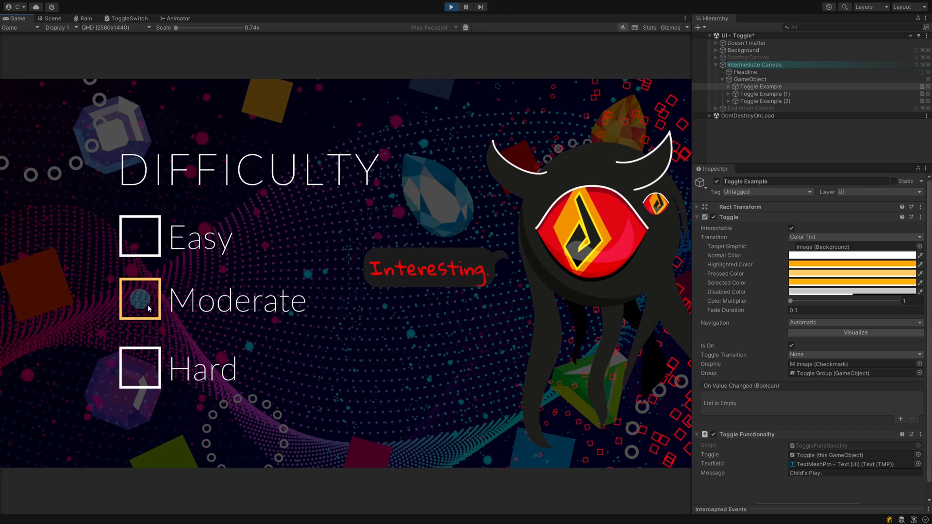
pyautogui.click(140, 299)
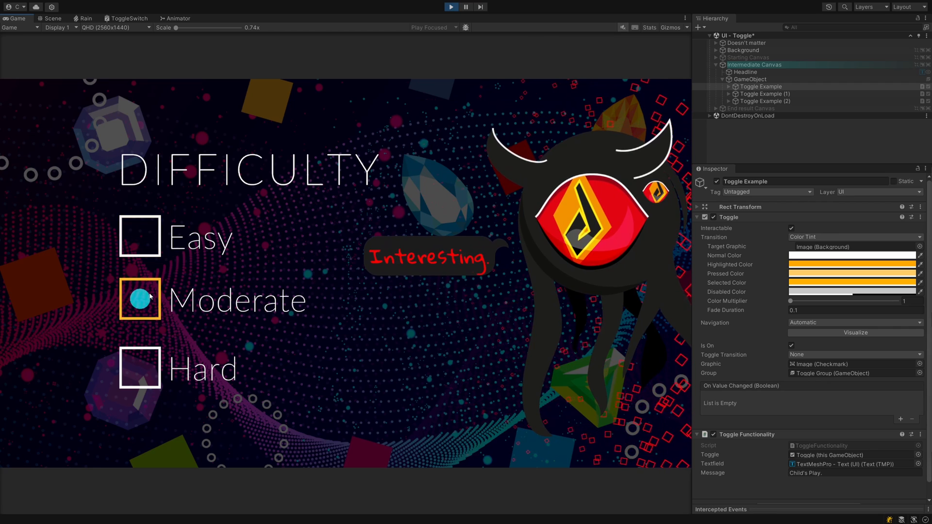
pyautogui.click(140, 237)
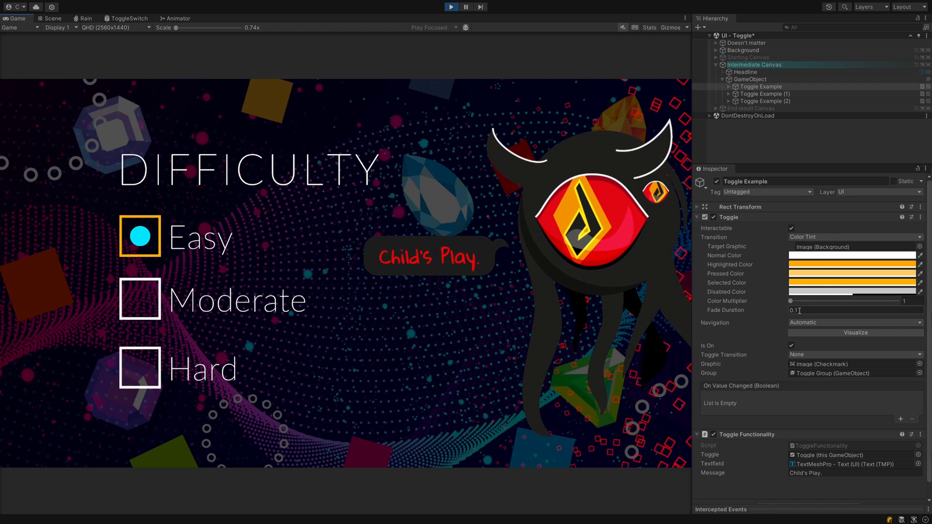
pyautogui.click(851, 255)
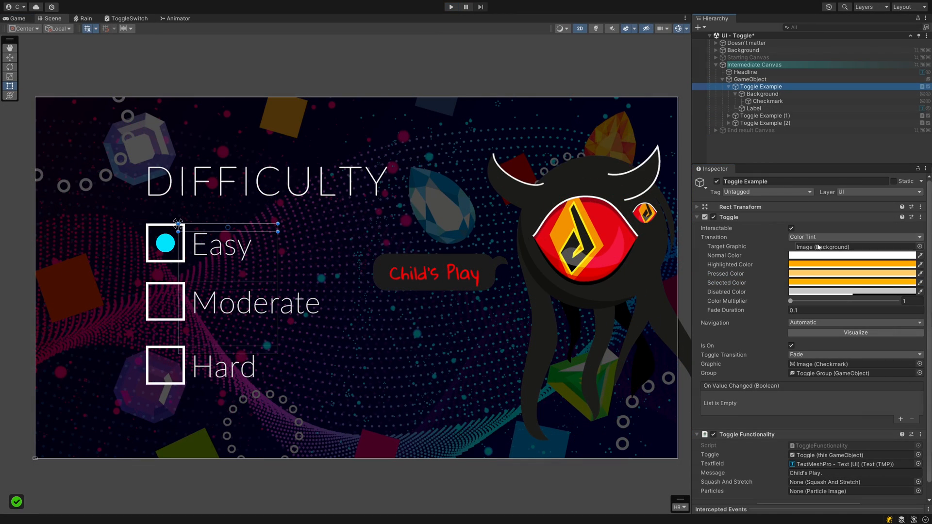
# Change the Easy toggle's Transition to Sprite Swap so Outline A/B sprites fill the state slots.
pyautogui.click(854, 236)
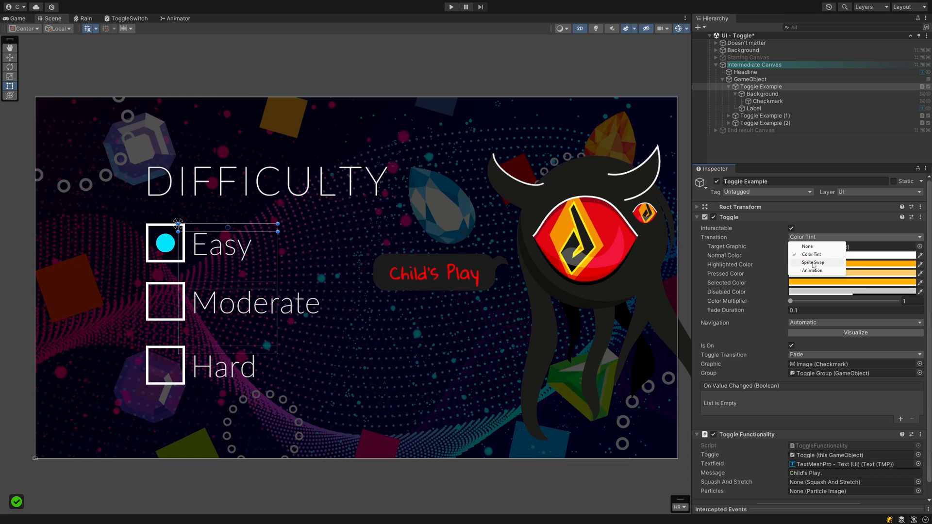
pyautogui.click(812, 262)
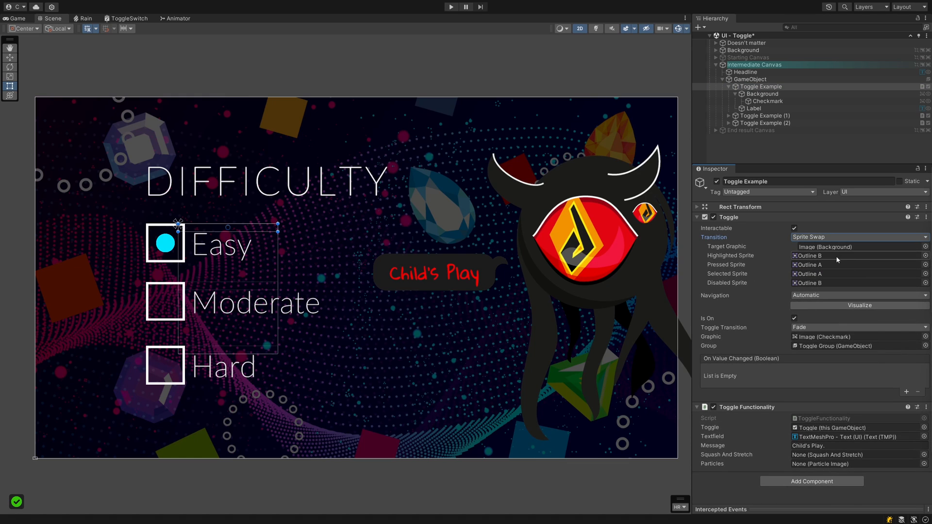
pyautogui.moveTo(836, 260)
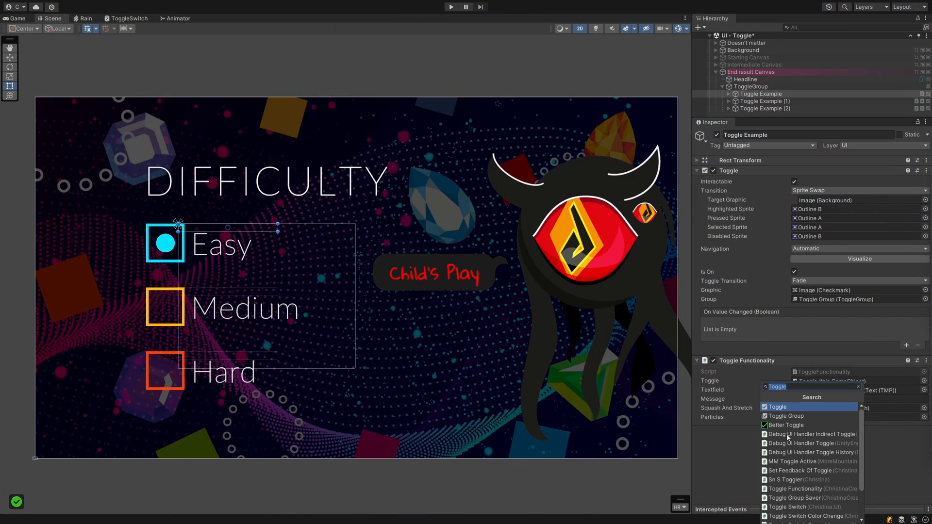
# Add a Squash And Stretch component affecting the Checkmark, then start the finished menu playing.
pyautogui.write('Squash')
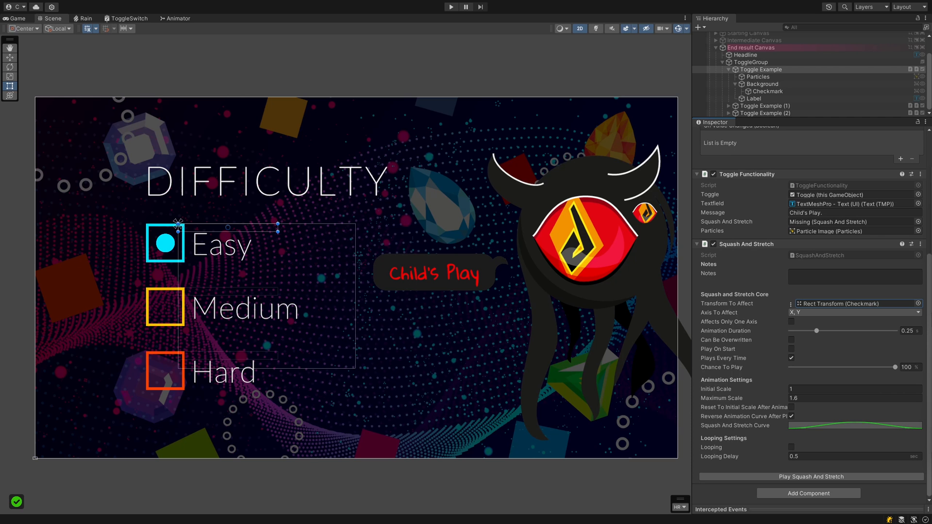
pyautogui.click(854, 277)
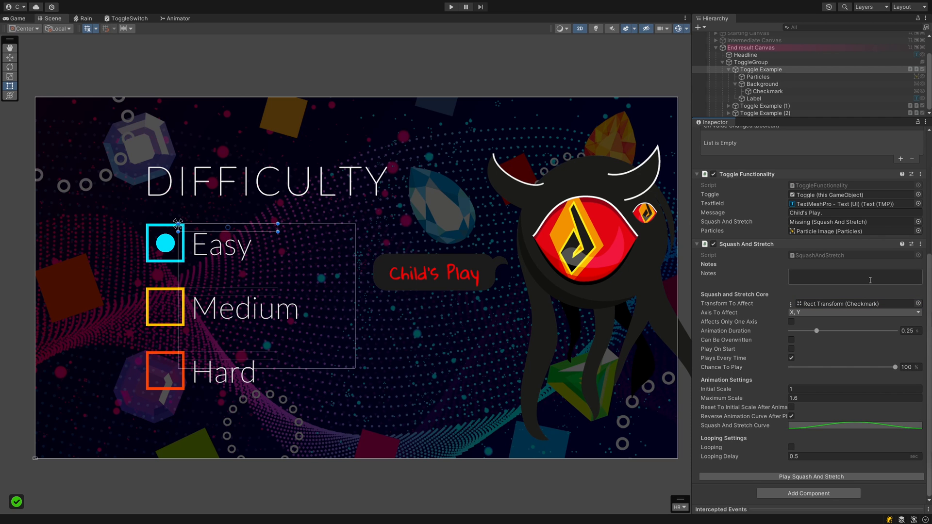
pyautogui.click(856, 312)
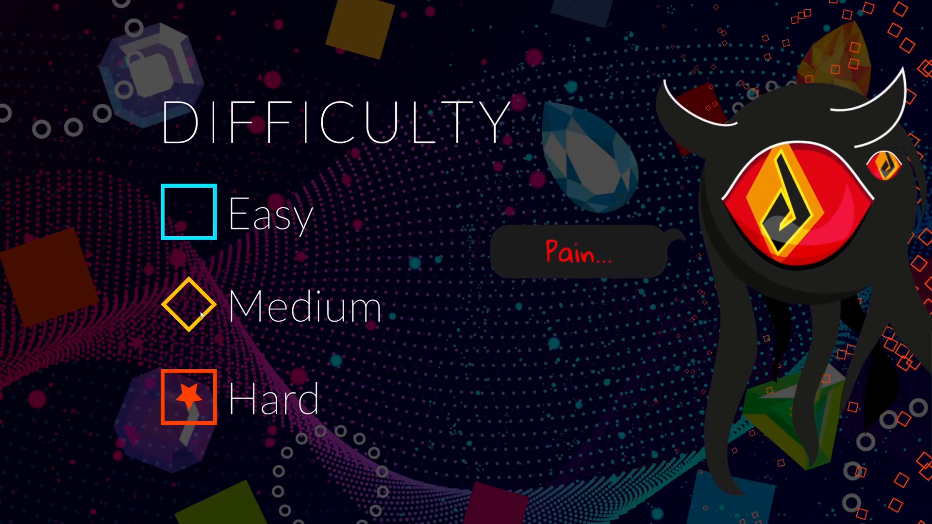
# Select Medium so the balloon reads Challenging, then follow the UI Particle Image link.
pyautogui.click(191, 307)
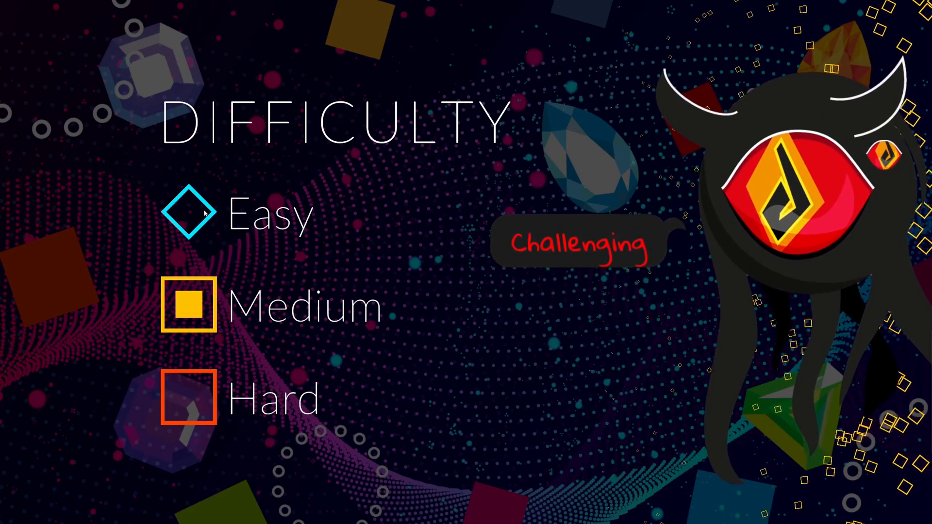
pyautogui.click(190, 396)
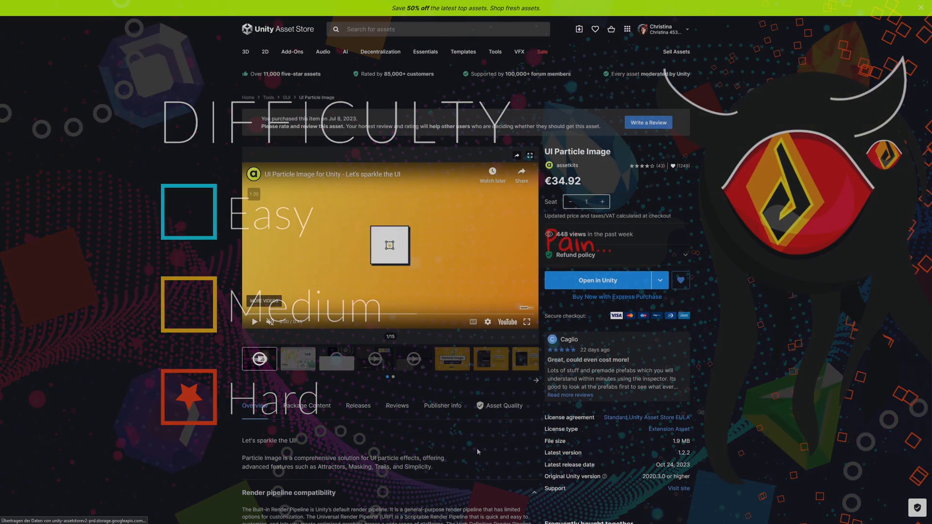
# Review the UI Particle Image package page and return to the Unity scene in edit mode.
pyautogui.click(254, 322)
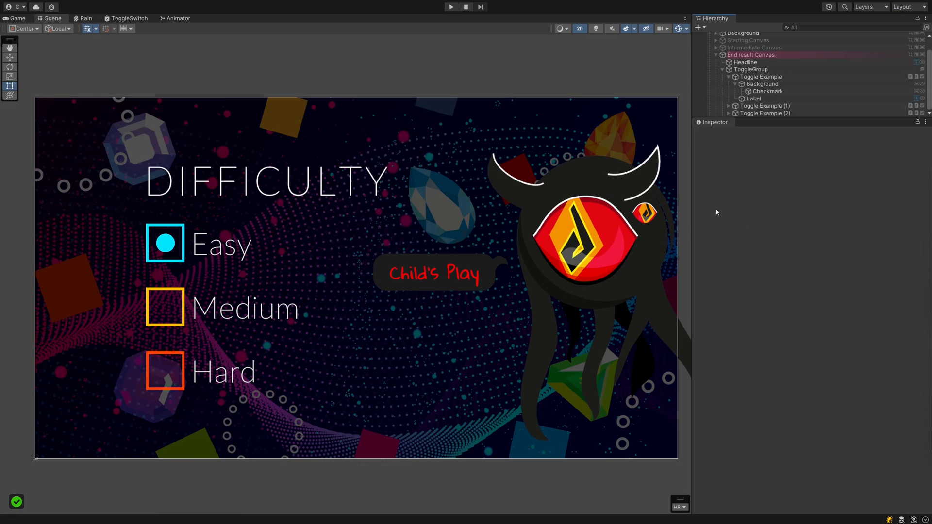
# Create a Particles child under Toggle Example emitting 0.25 s, 90/s rectangular bursts of Outline A squares.
pyautogui.click(759, 76)
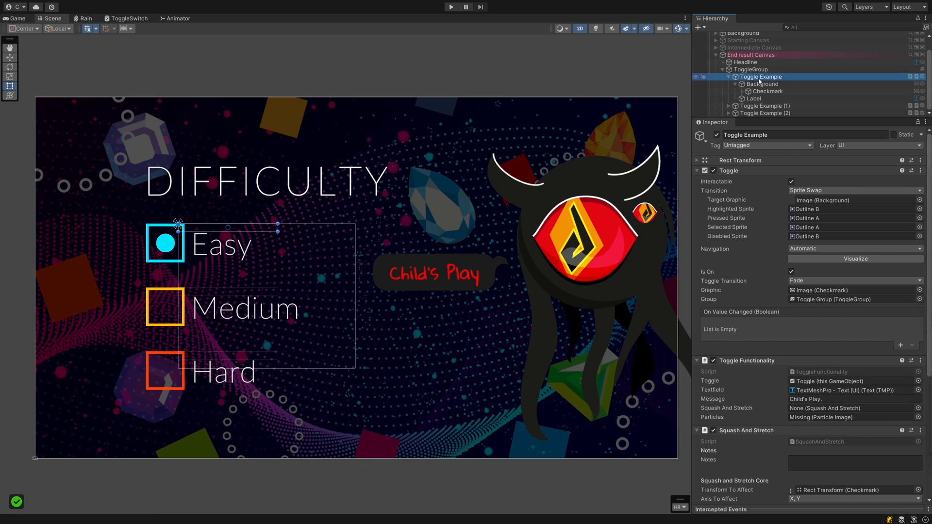
pyautogui.rightClick(760, 76)
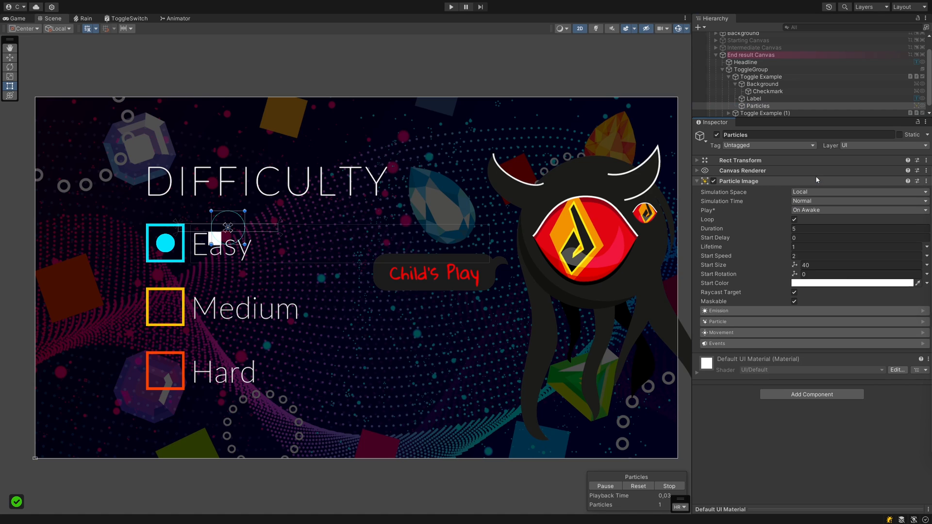
pyautogui.click(925, 182)
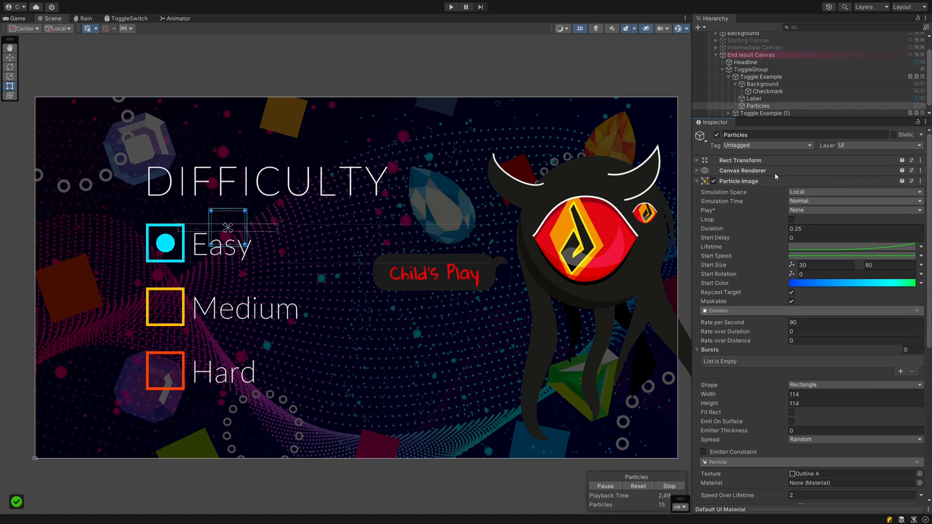
pyautogui.click(758, 106)
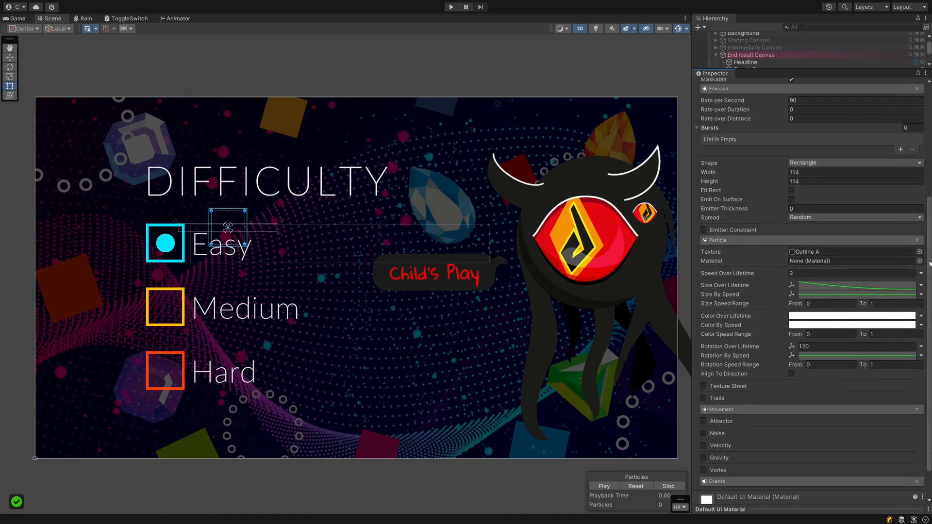
# Scroll through the Particle Image settings, then select Toggle Example and its Particles child to link them.
pyautogui.scroll(-3)
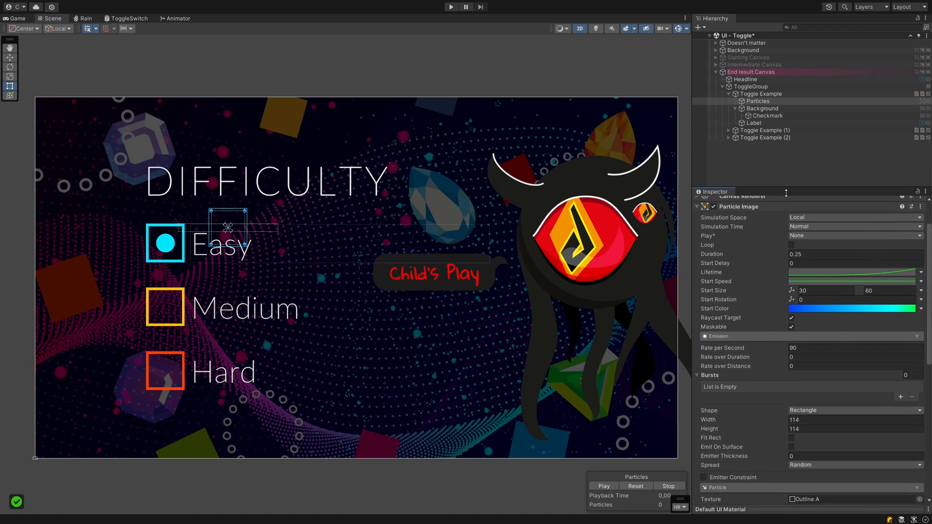
pyautogui.click(760, 93)
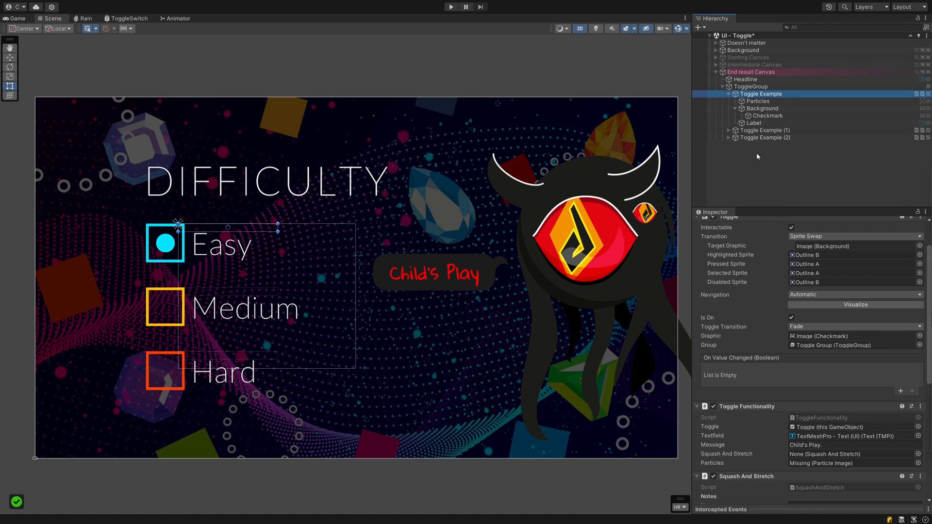
pyautogui.click(757, 101)
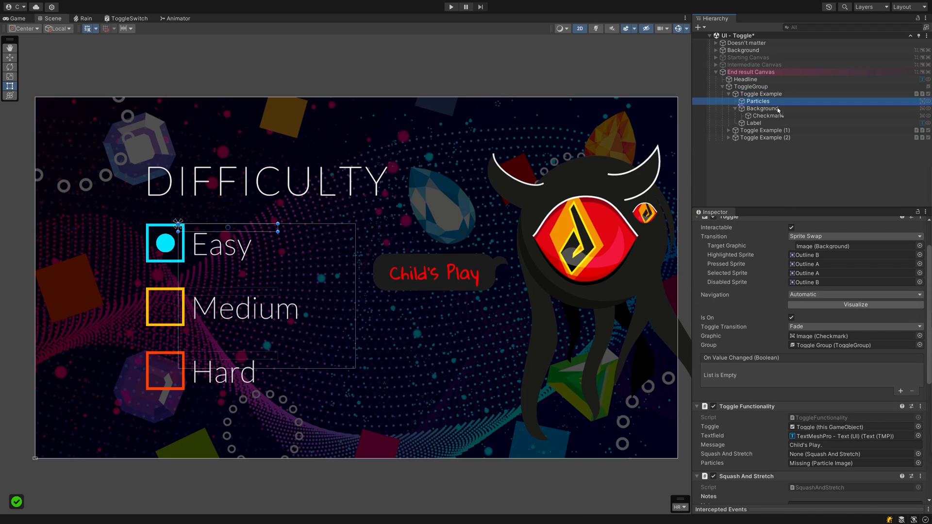